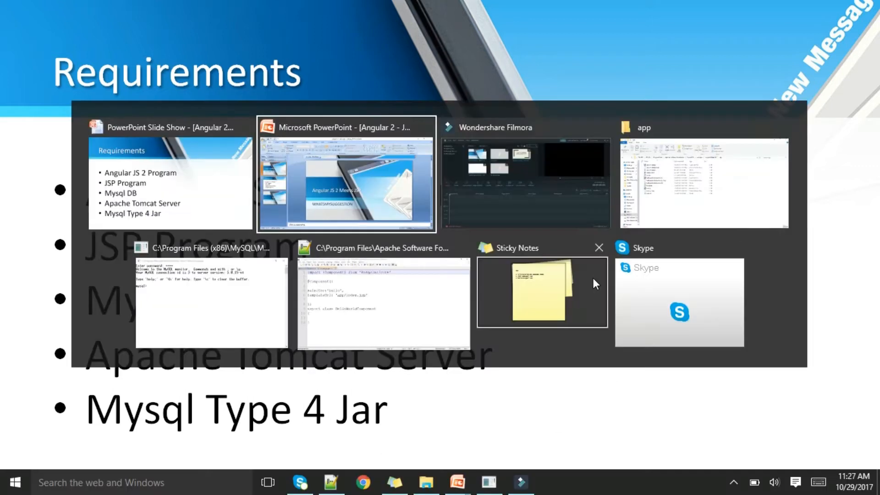
pyautogui.moveTo(713, 217)
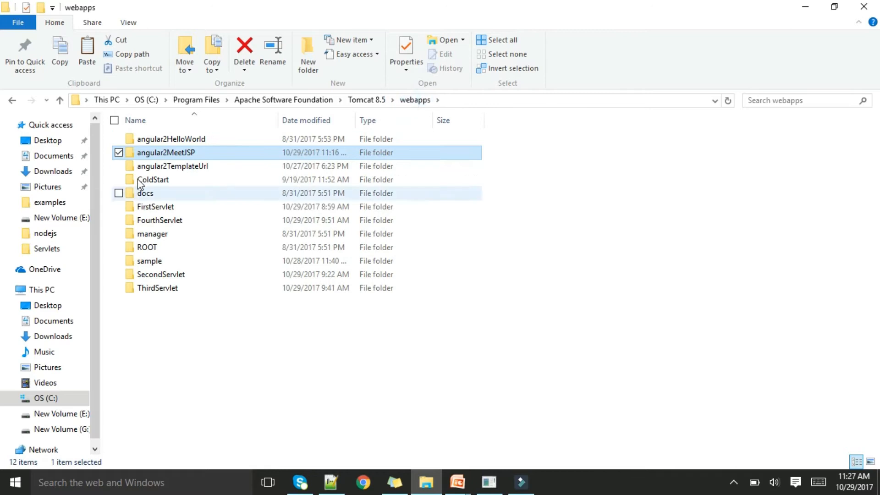
# Step: Navigate into the angular2MeetJSP web app's app folder under Tomcat webapps
pyautogui.doubleClick(167, 152)
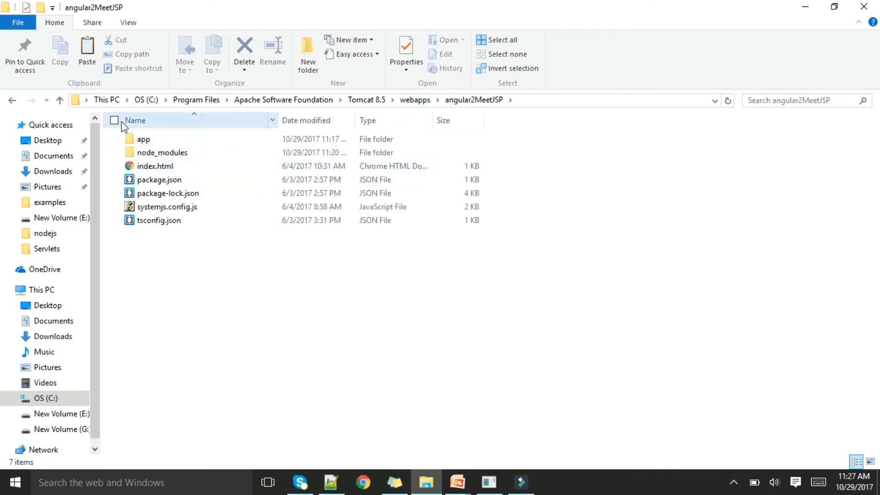
pyautogui.moveTo(154, 165)
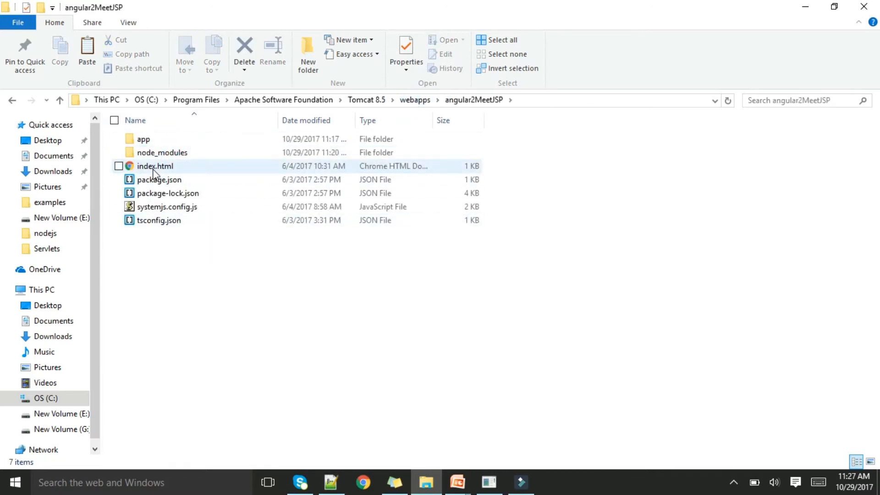
pyautogui.click(144, 138)
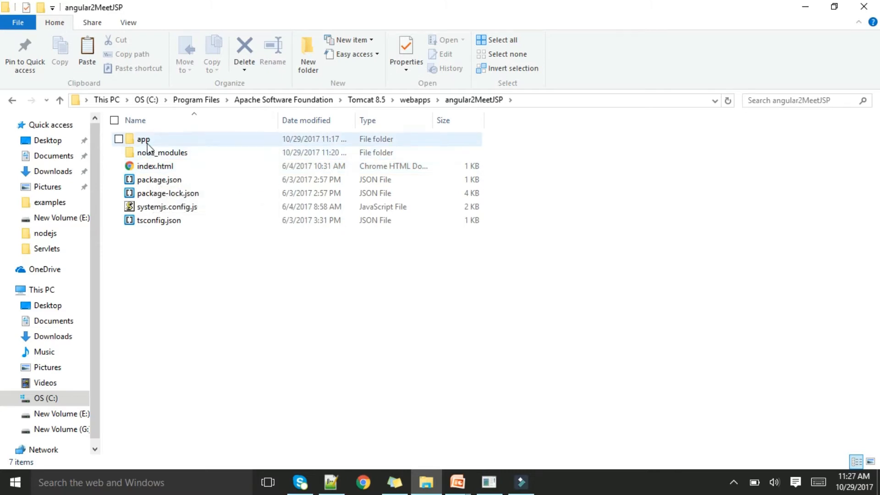
pyautogui.doubleClick(144, 138)
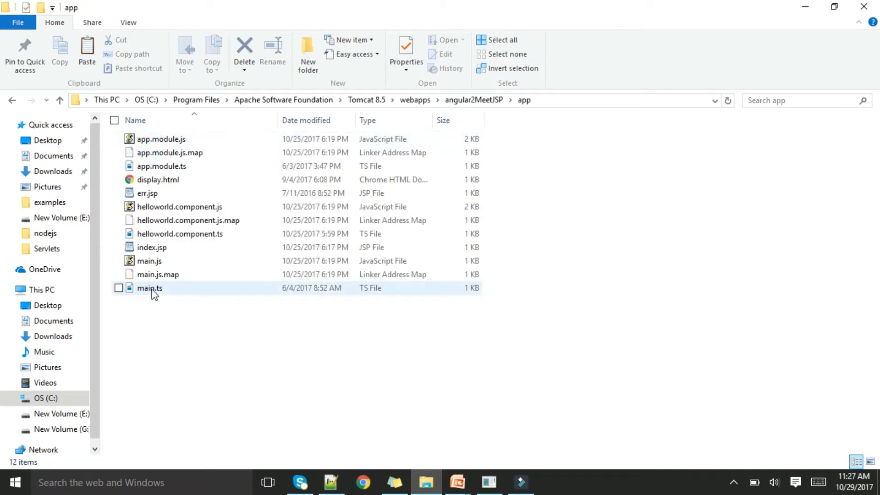
pyautogui.click(180, 234)
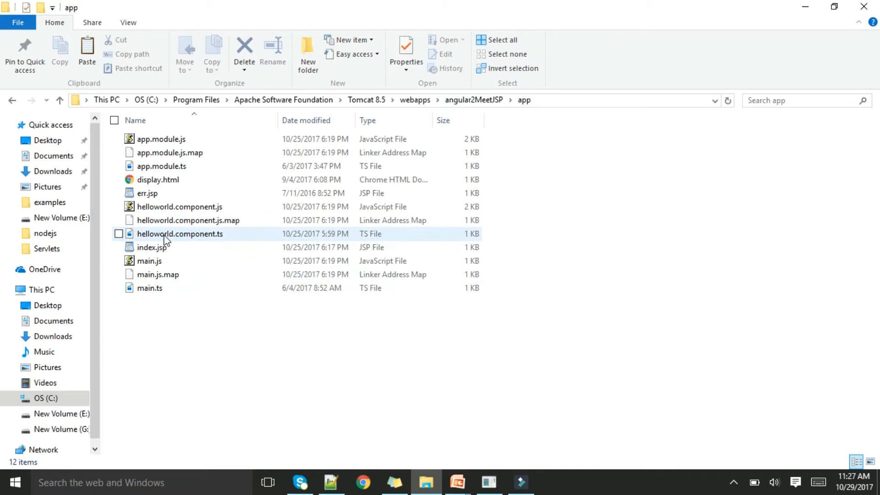
pyautogui.moveTo(224, 235)
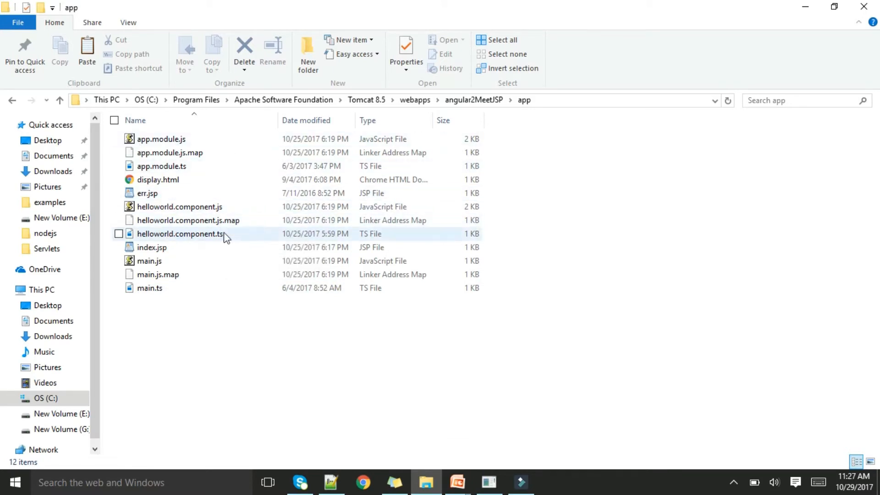
pyautogui.moveTo(190, 239)
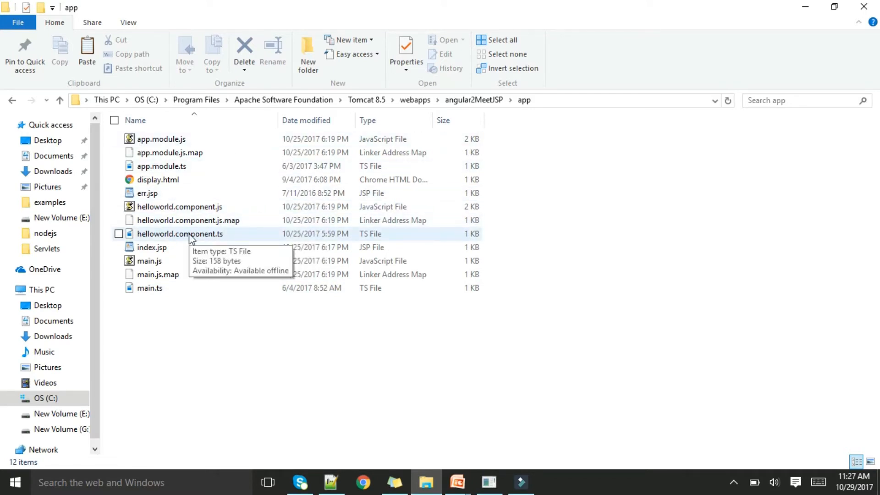
pyautogui.moveTo(161, 166)
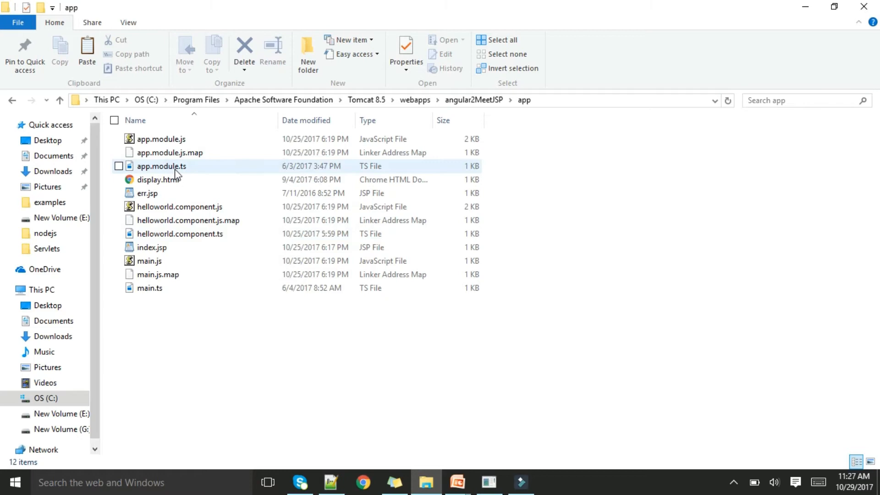
pyautogui.moveTo(163, 253)
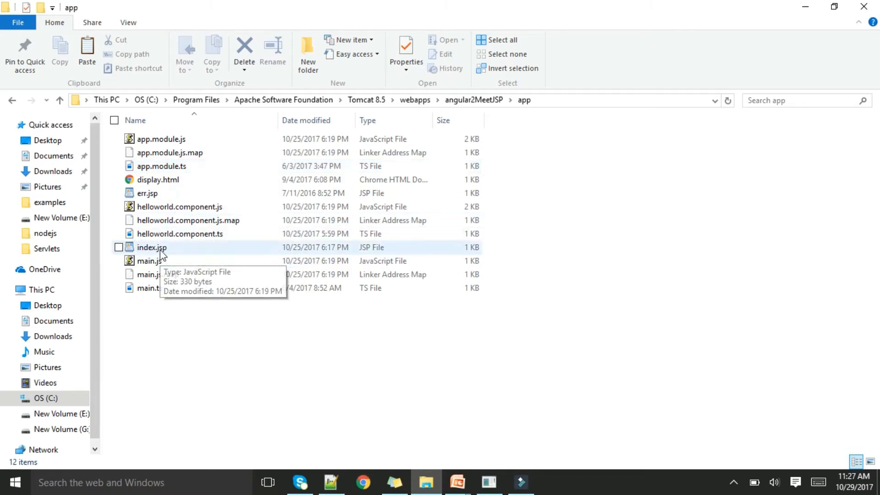
# Step: Delete display.html from the app folder, leaving 11 items
pyautogui.click(151, 246)
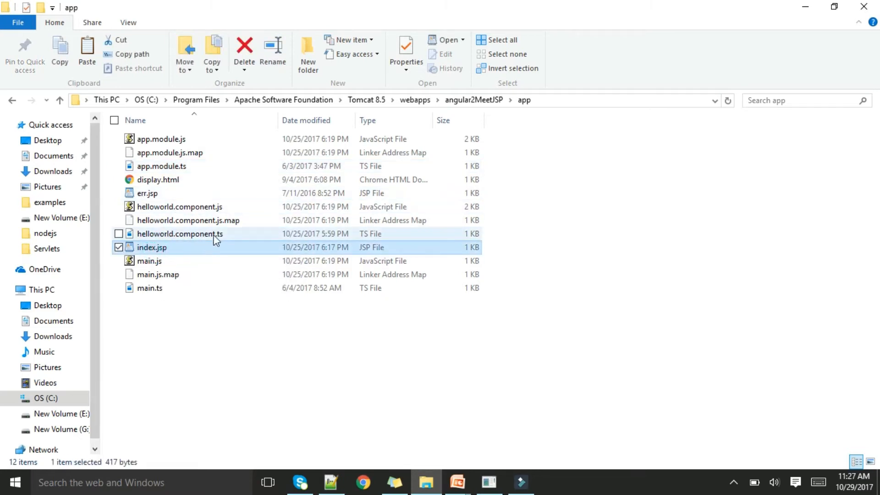
pyautogui.moveTo(224, 242)
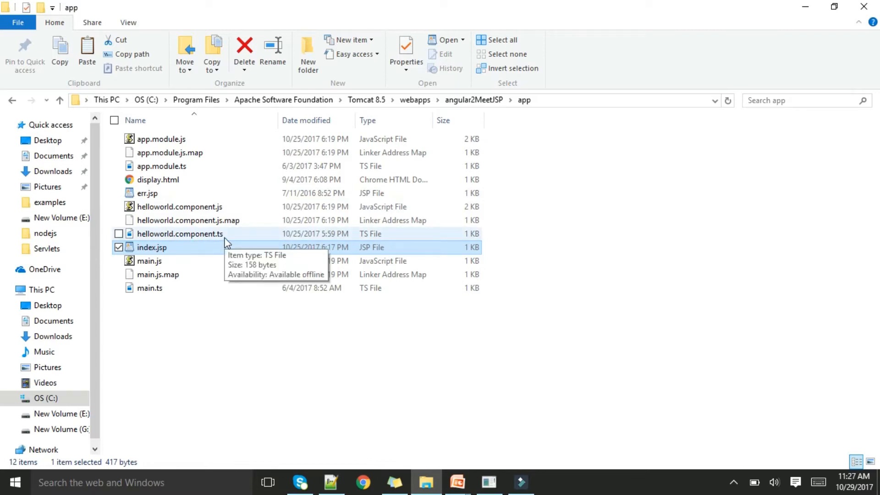
pyautogui.click(157, 180)
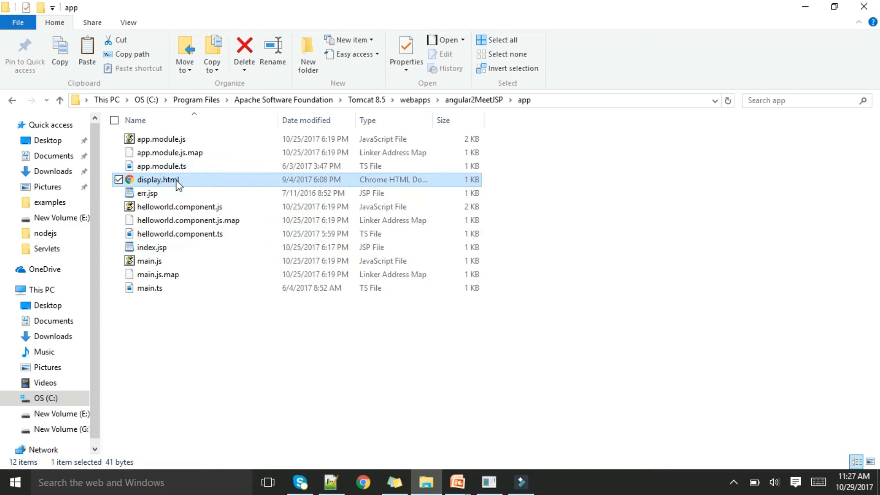
pyautogui.click(244, 51)
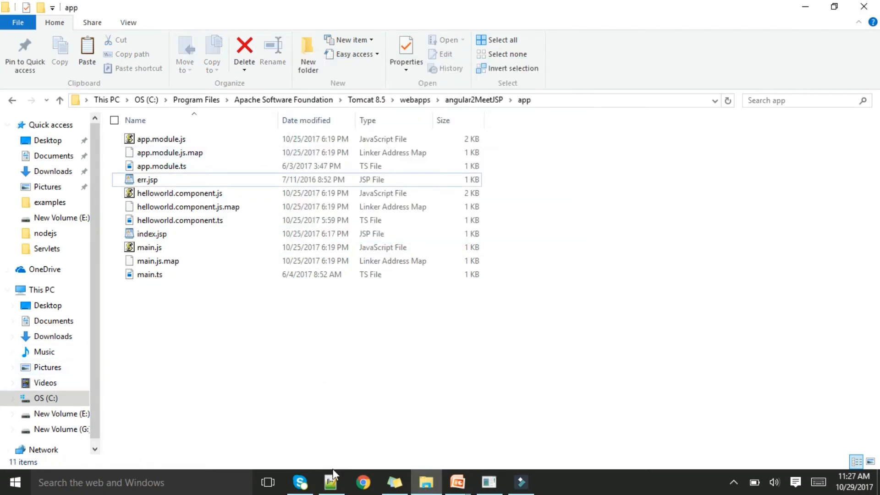
pyautogui.moveTo(187, 230)
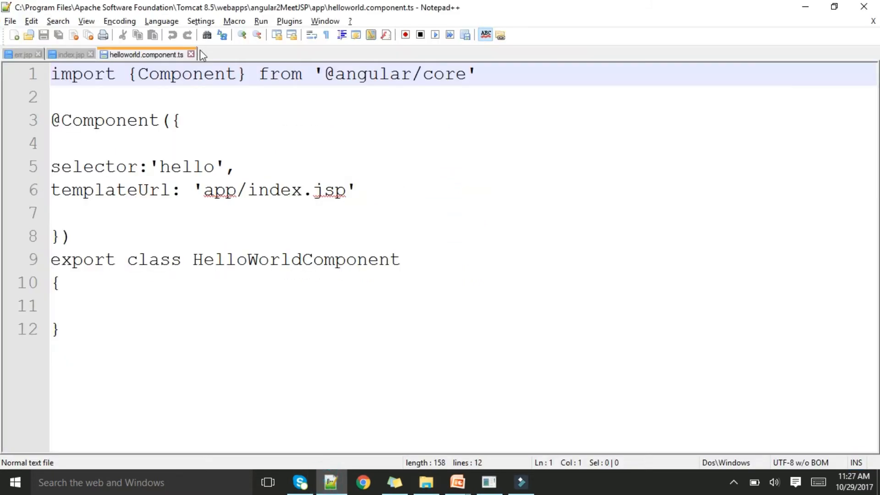
pyautogui.moveTo(182, 59)
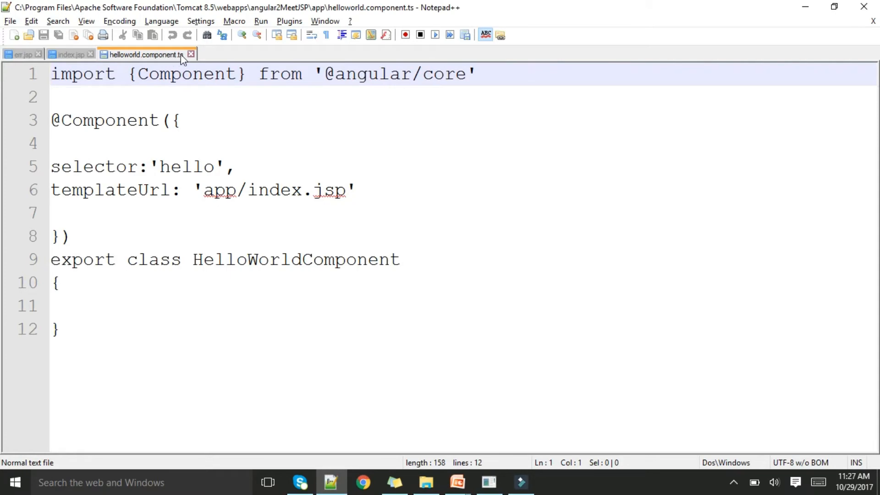
pyautogui.moveTo(233, 167)
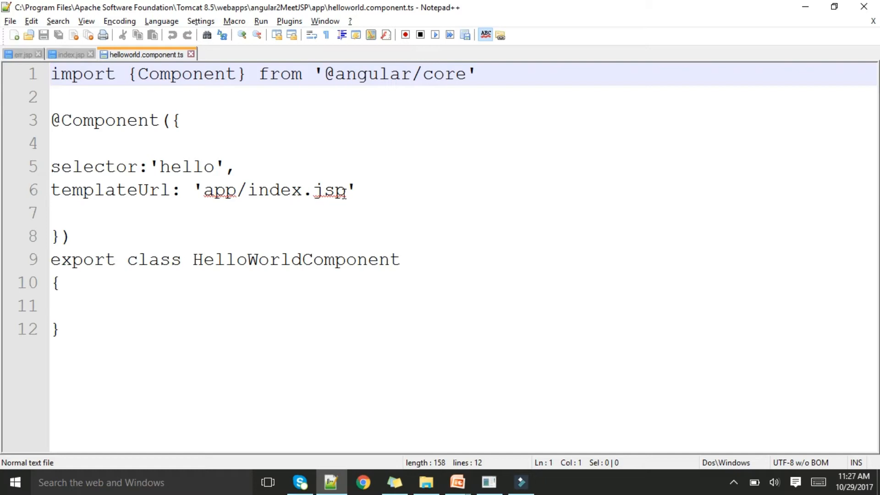
pyautogui.moveTo(85, 55)
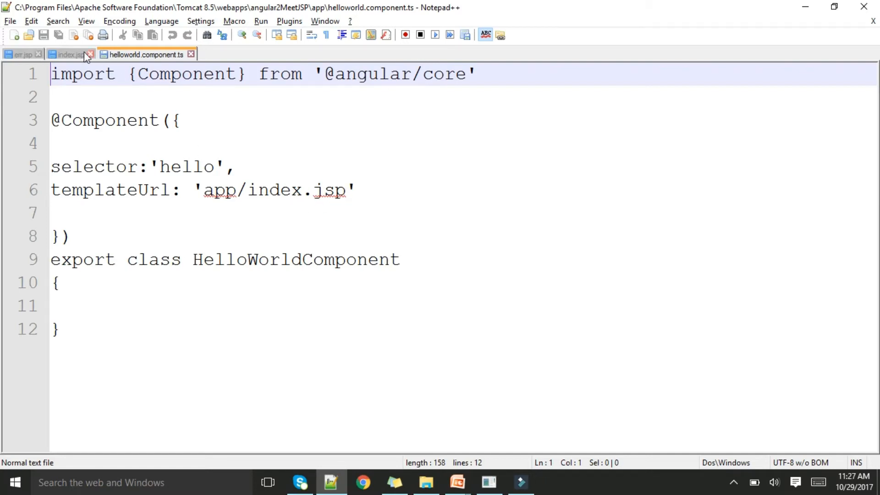
# Step: Switch to Notepad++ showing helloworld.component.ts with templateUrl app/index.jsp
pyautogui.click(425, 482)
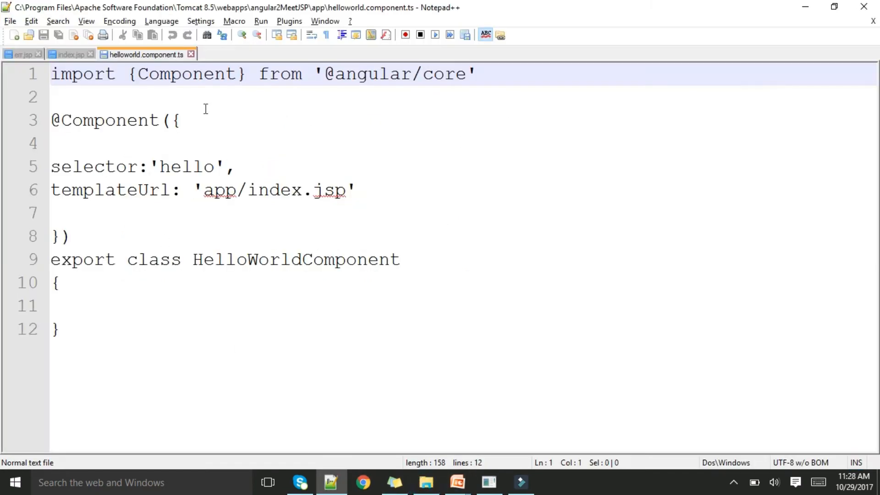
# Step: Close err.jsp and view index.jsp's JDBC code inserting a record into emp
pyautogui.click(71, 54)
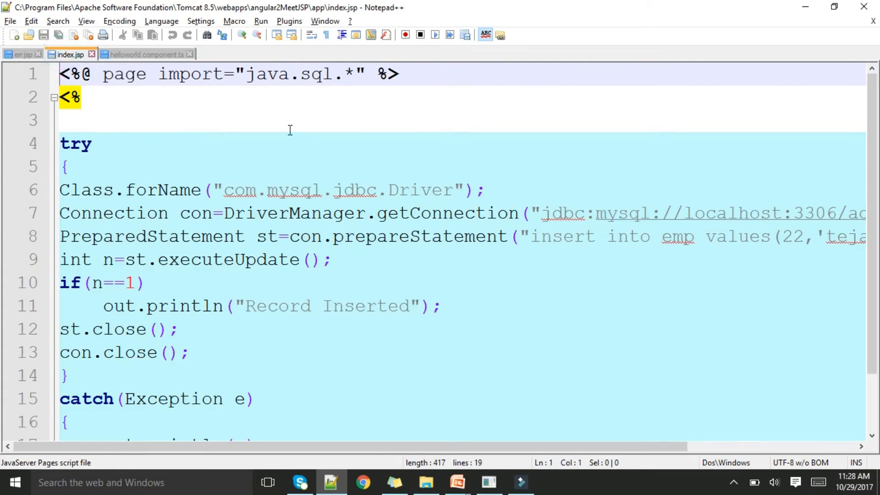
pyautogui.moveTo(184, 99)
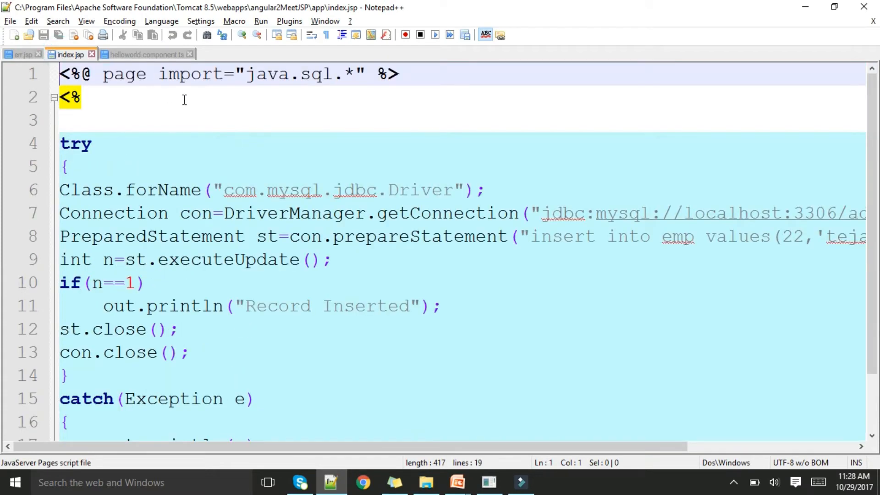
pyautogui.moveTo(40, 54)
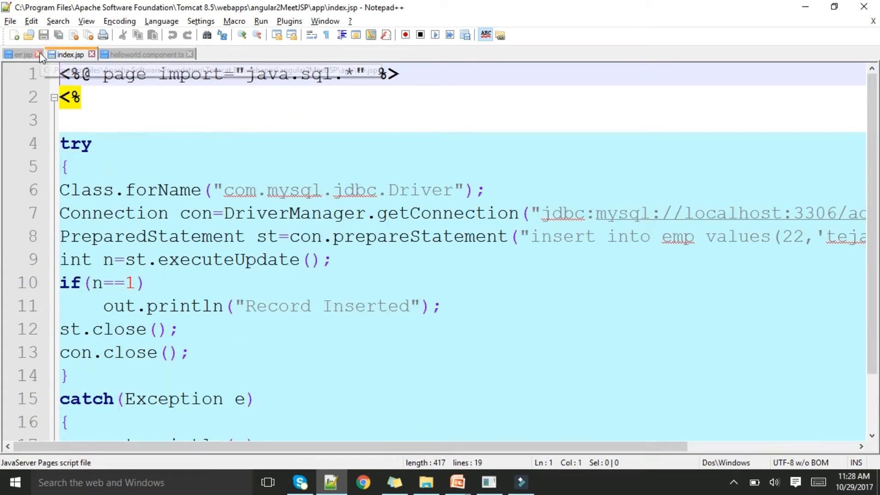
pyautogui.moveTo(213, 219)
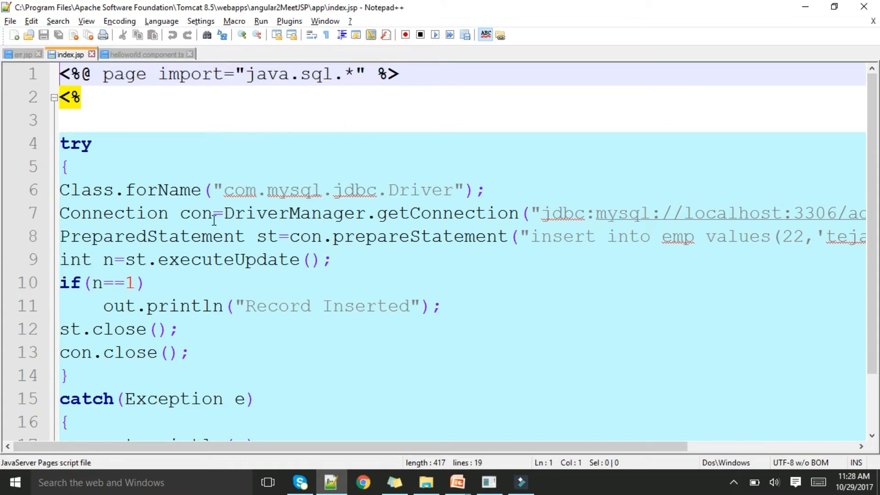
pyautogui.click(14, 54)
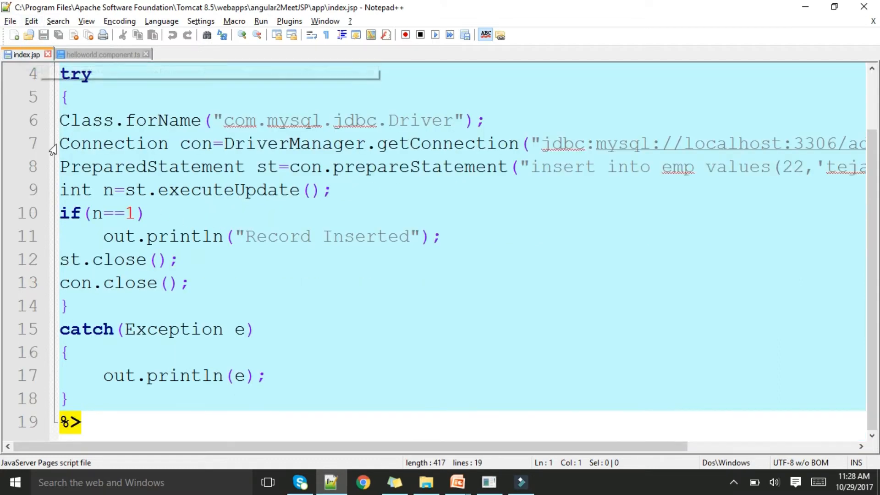
pyautogui.scroll(3)
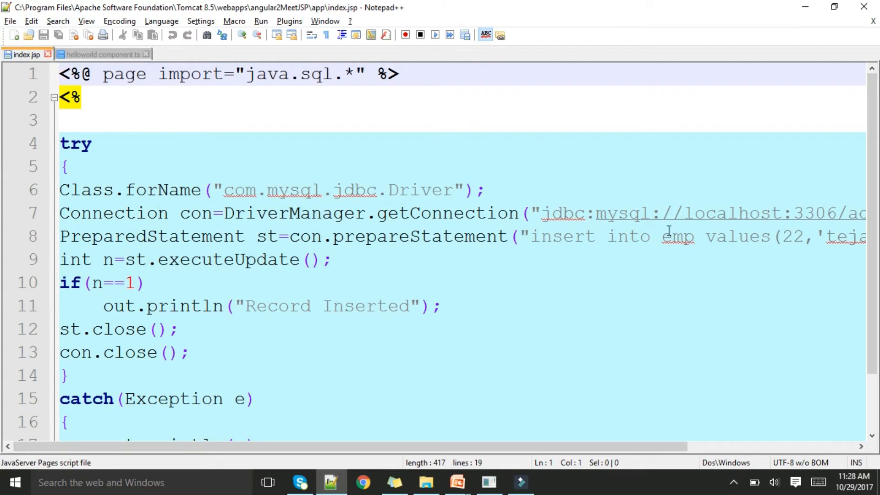
pyautogui.hscroll(3)
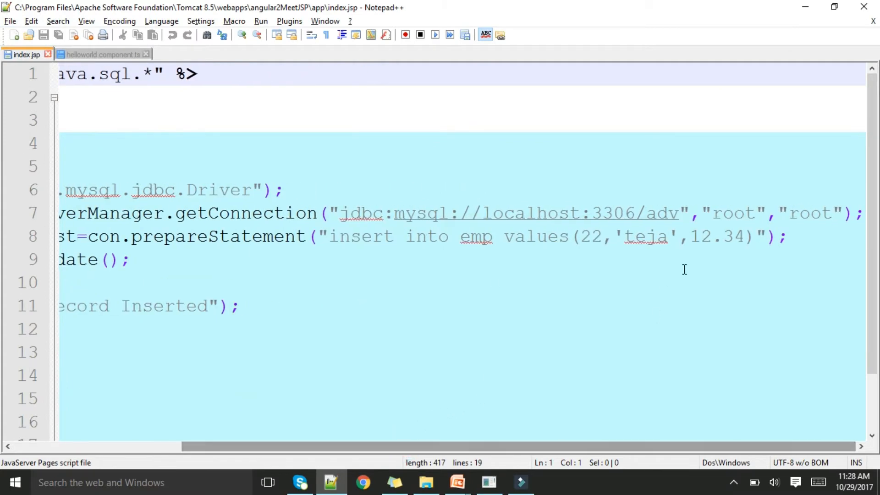
pyautogui.moveTo(391, 246)
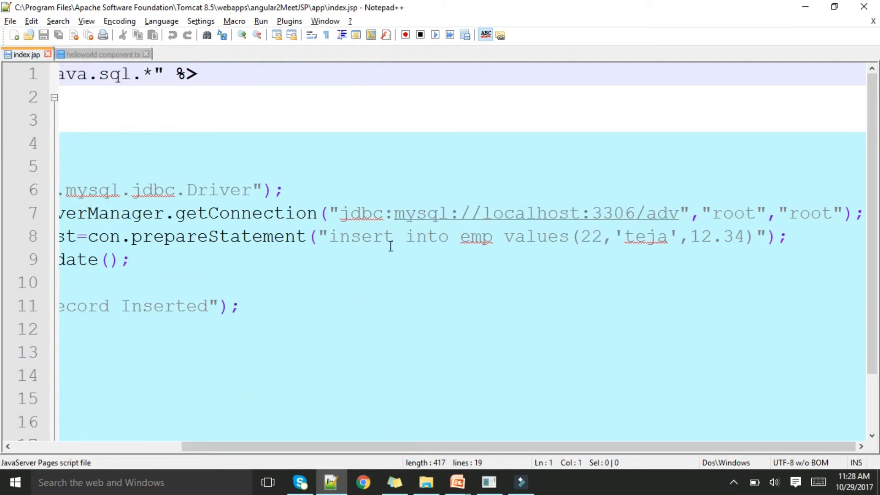
pyautogui.moveTo(662, 246)
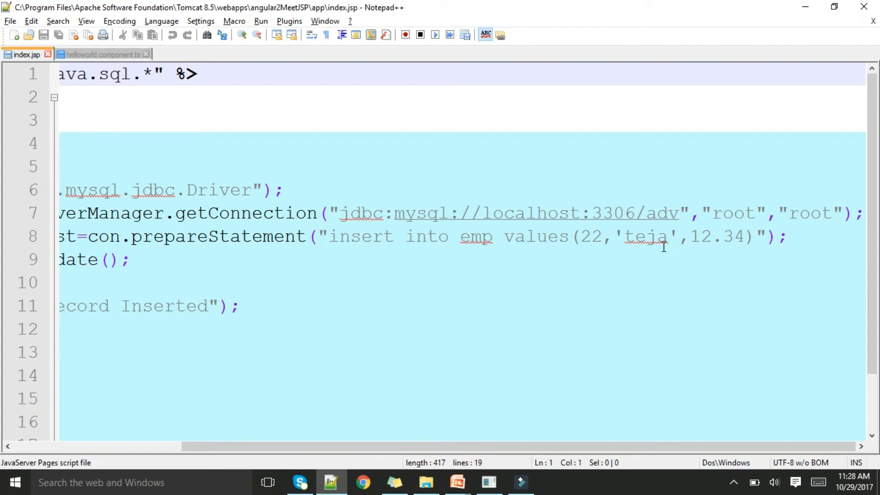
pyautogui.moveTo(741, 240)
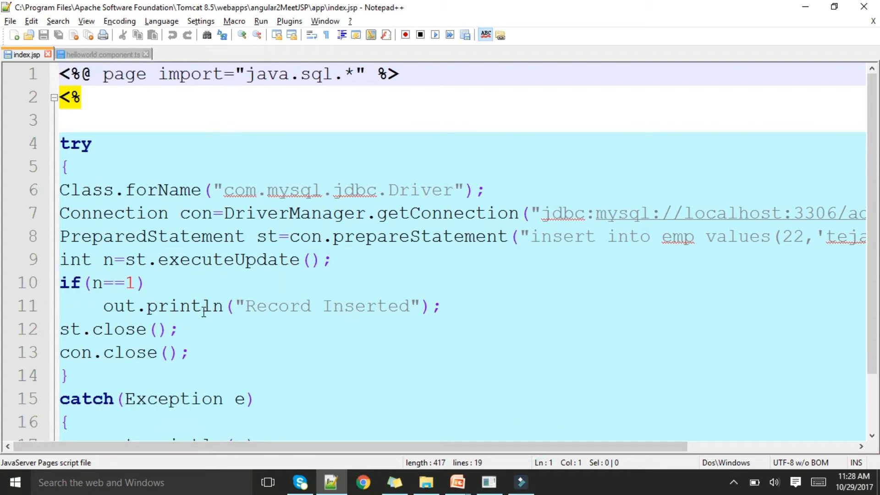
pyautogui.moveTo(202, 297)
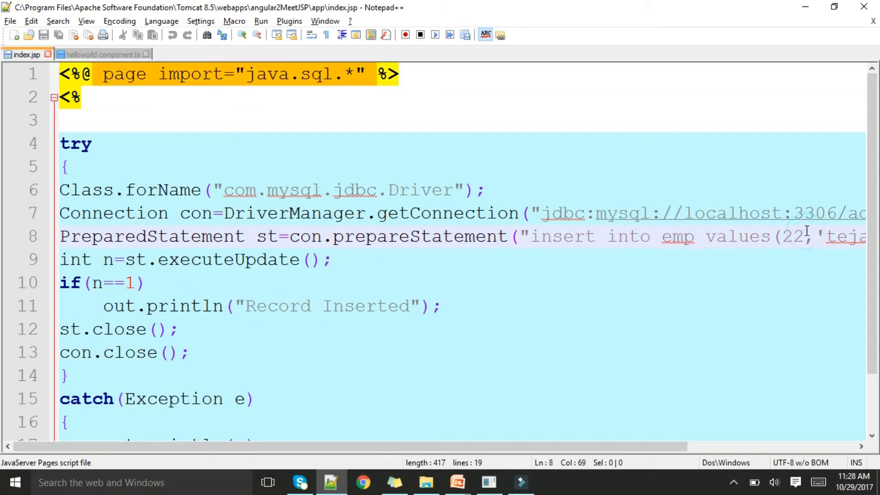
# Step: Change the insert values to (222,'teja11',122.34) and attempt to save index.jsp
pyautogui.write('2')
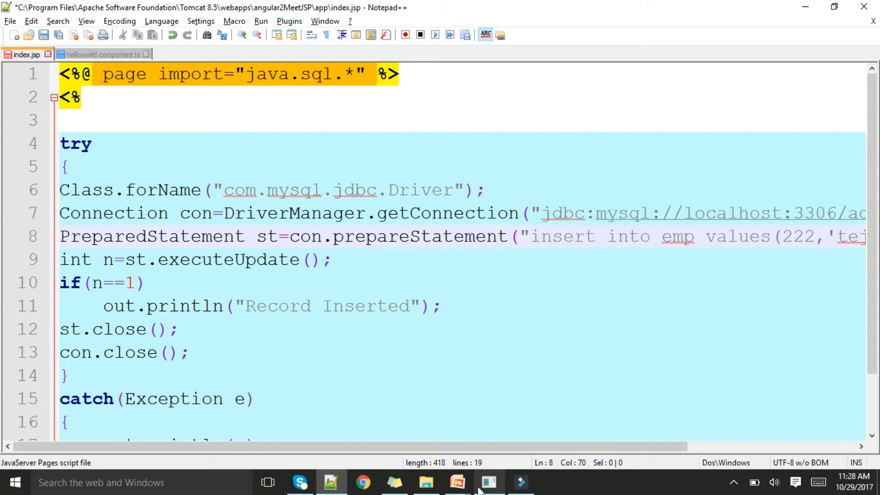
pyautogui.hscroll(3)
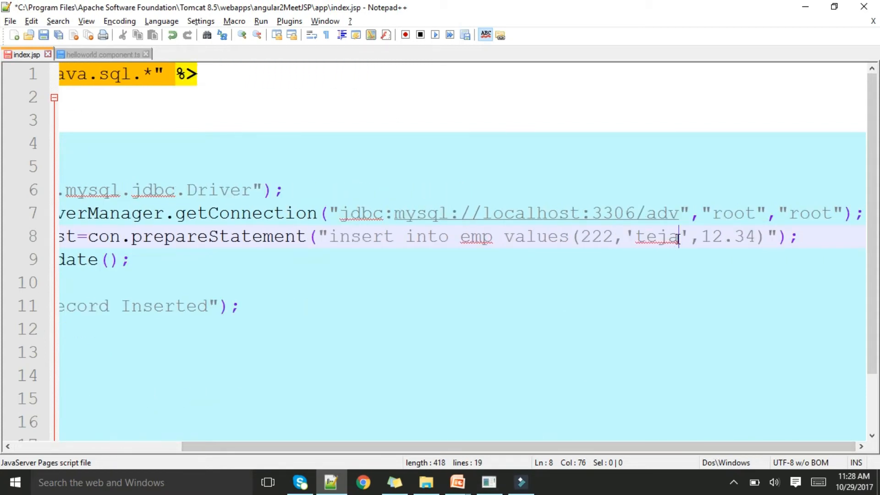
pyautogui.write('11')
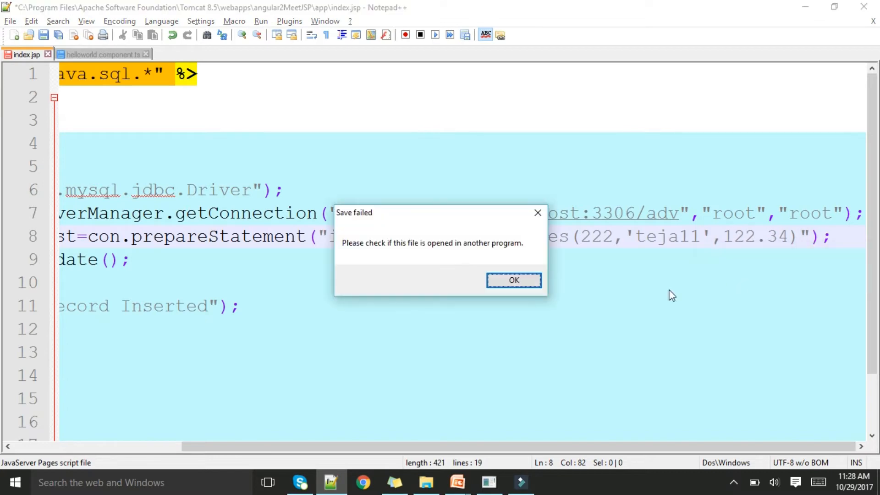
# Step: Save the edited index.jsp as a copy at G:\index.jsp after This PC is refused
pyautogui.click(9, 21)
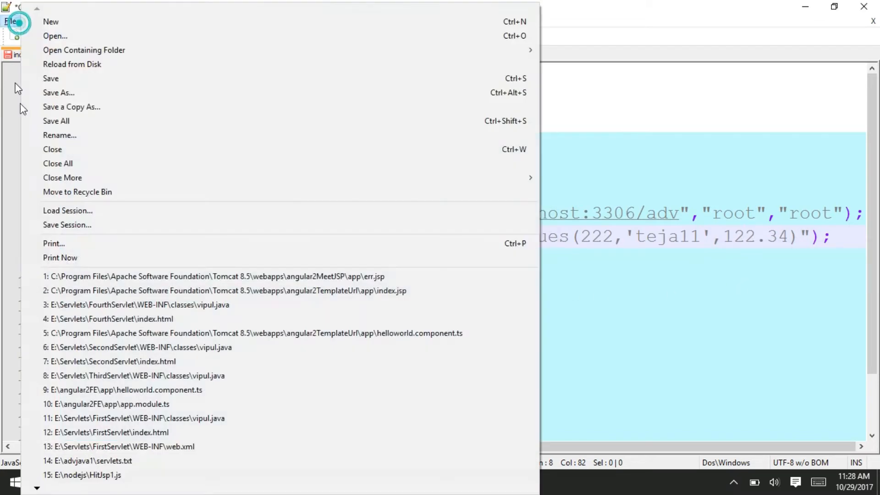
pyautogui.click(59, 93)
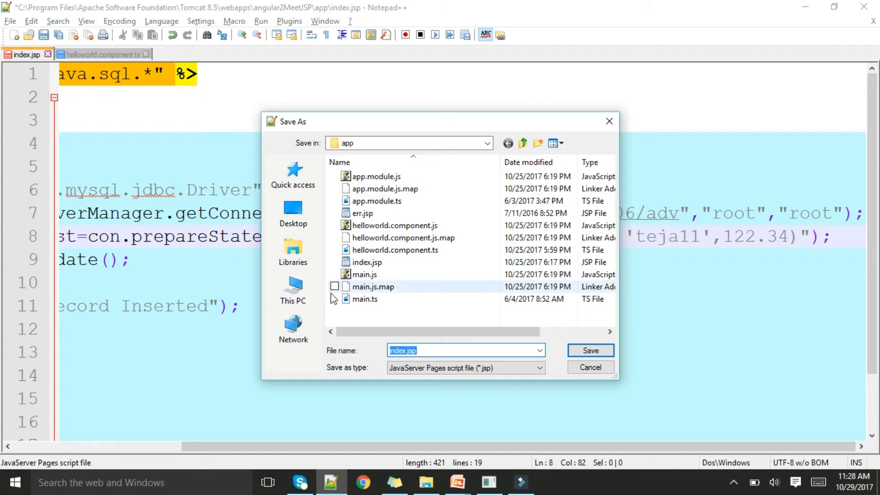
pyautogui.click(293, 290)
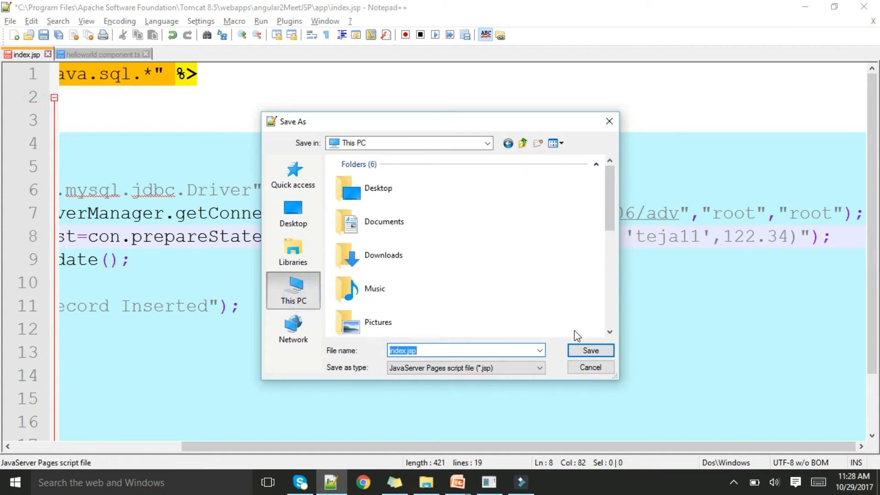
pyautogui.click(589, 350)
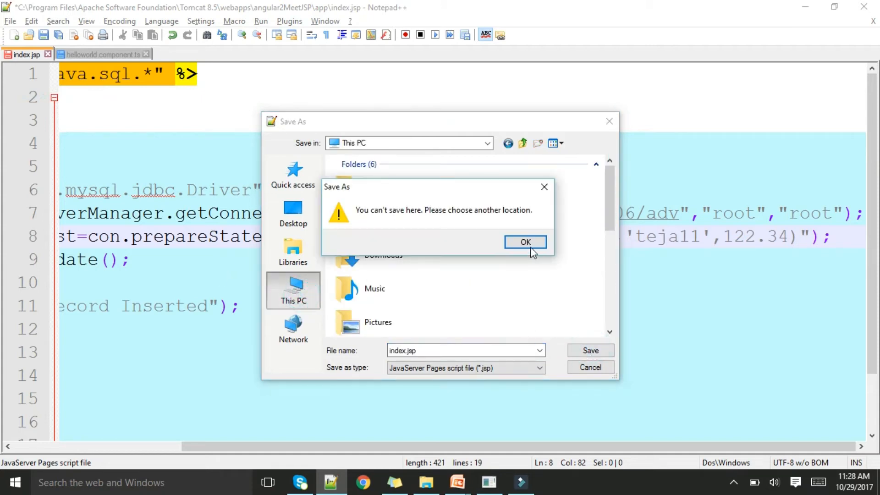
pyautogui.click(525, 242)
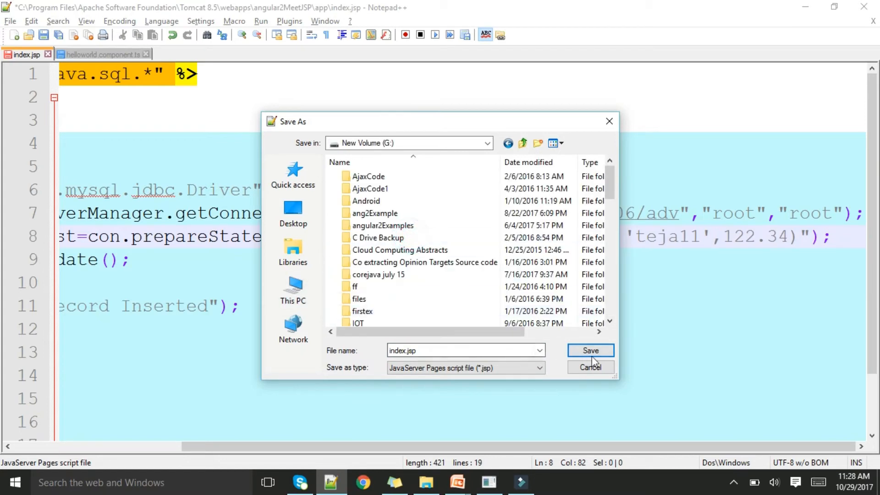
pyautogui.click(589, 350)
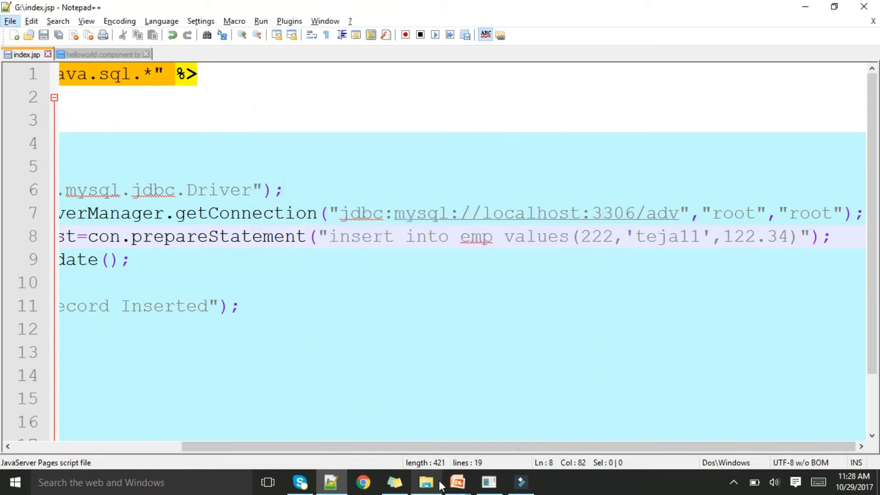
# Step: Move index.jsp from drive G into the Tomcat angular2MeetJSP app folder with administrator permission
pyautogui.click(426, 482)
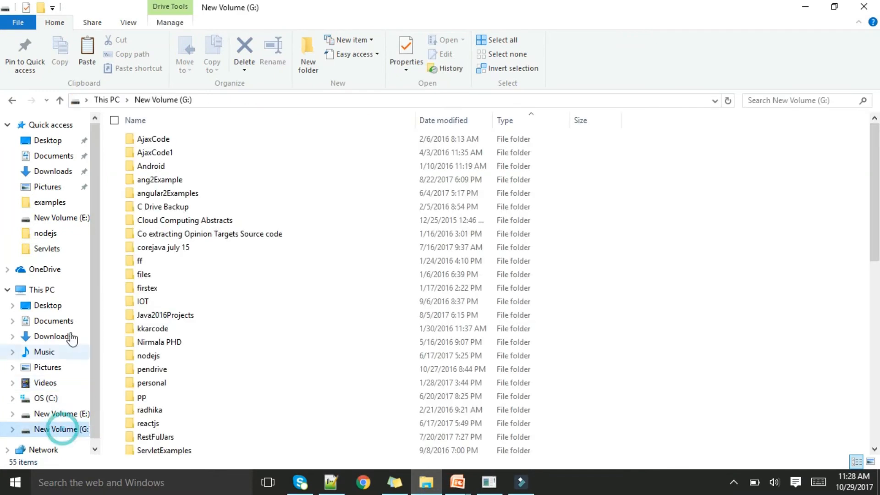
pyautogui.click(151, 271)
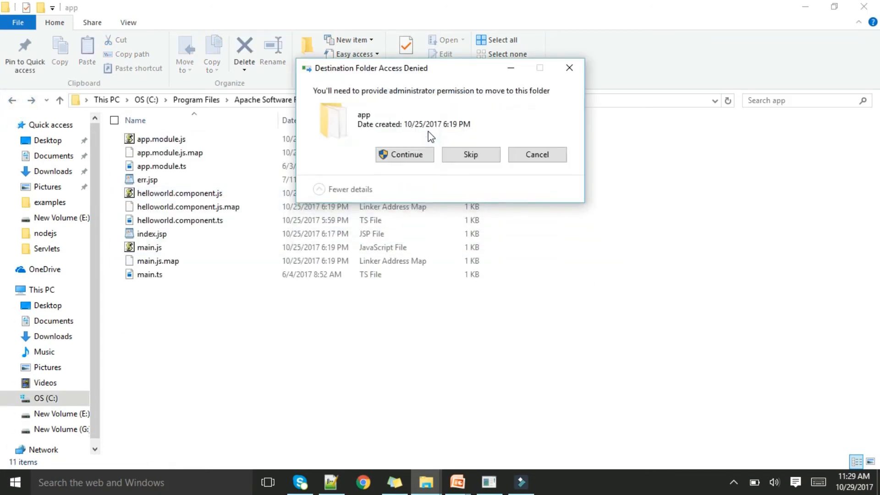
pyautogui.click(403, 154)
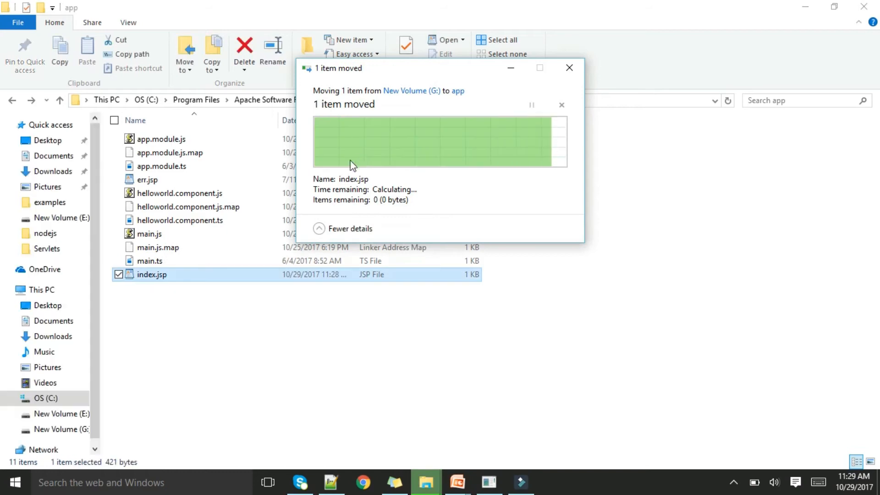
# Step: Reopen the moved index.jsp in Notepad++ and confirm it holds the (222,'teja11',122.34) values
pyautogui.rightClick(151, 274)
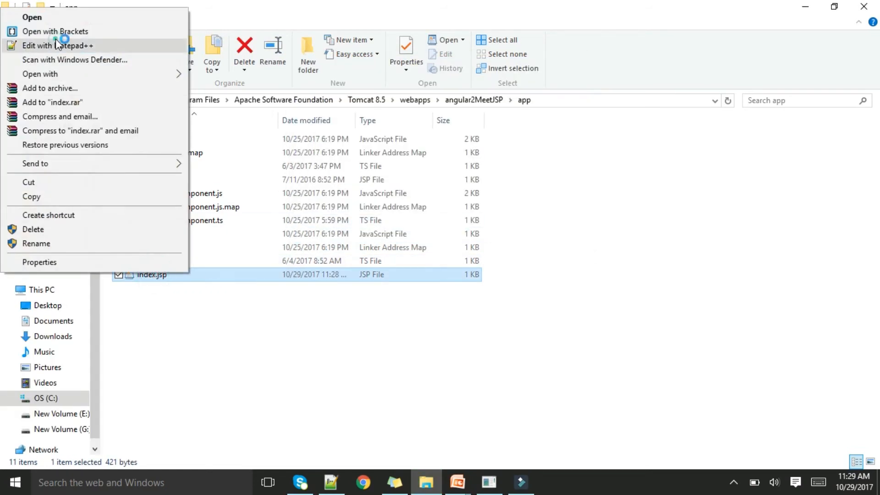
pyautogui.click(56, 46)
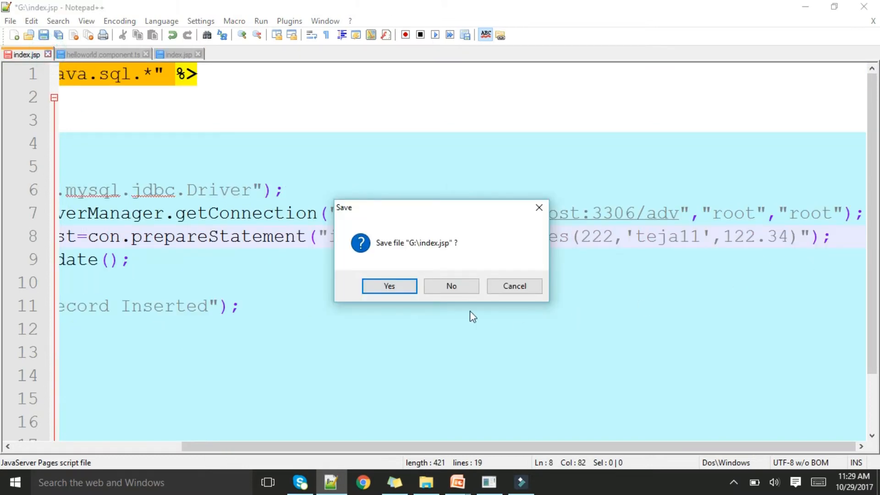
pyautogui.click(451, 286)
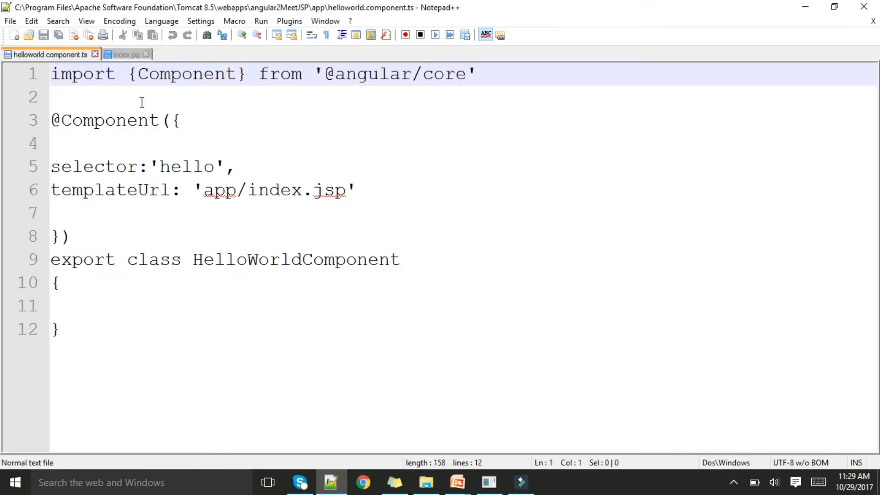
pyautogui.click(126, 54)
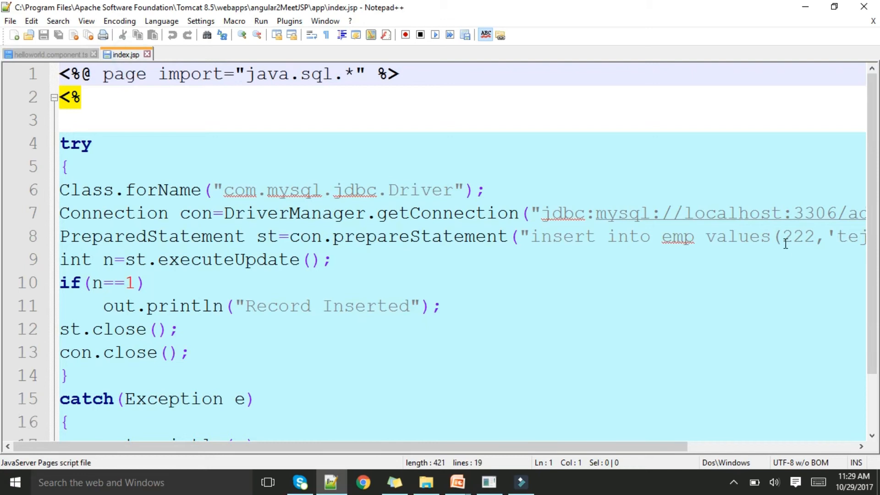
pyautogui.hscroll(3)
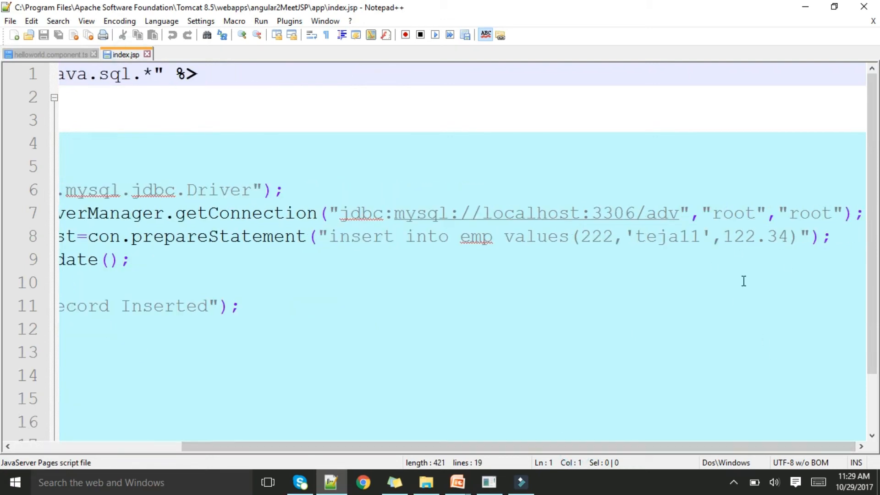
pyautogui.moveTo(794, 253)
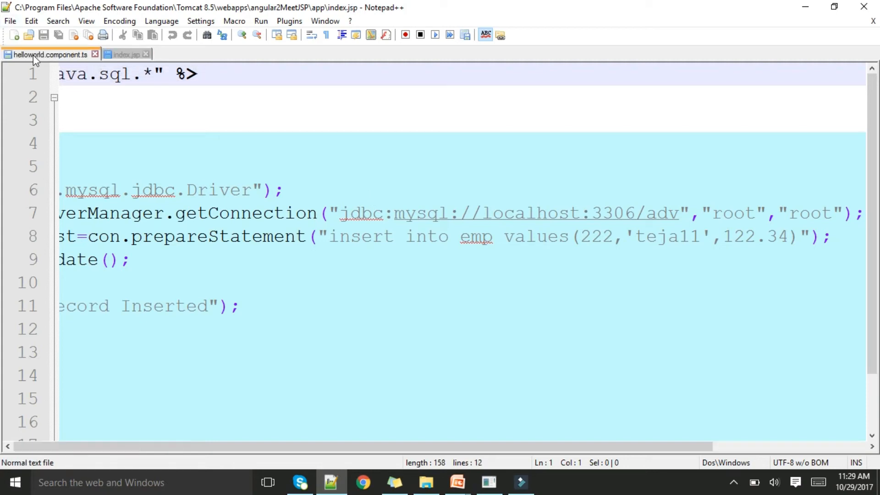
pyautogui.click(49, 54)
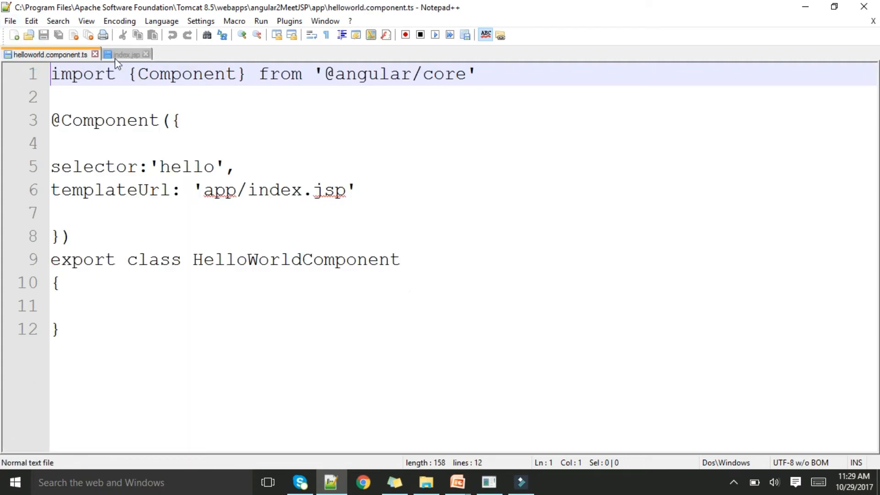
pyautogui.click(126, 54)
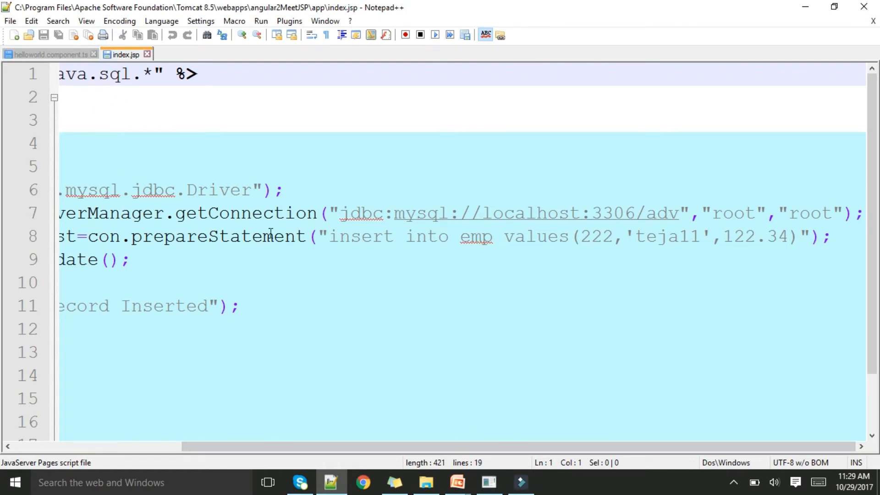
pyautogui.moveTo(425, 482)
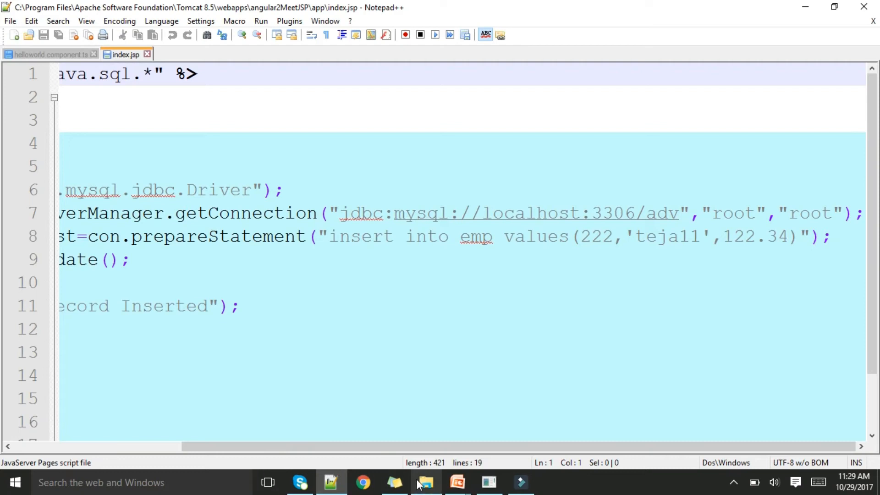
# Step: Go up to Tomcat 8.5 and show the deployed web app folders in webapps
pyautogui.click(424, 482)
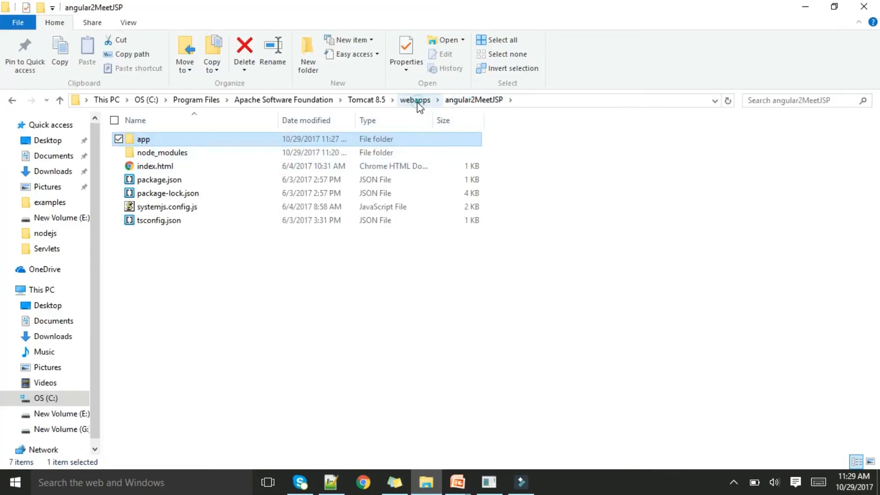
pyautogui.click(414, 99)
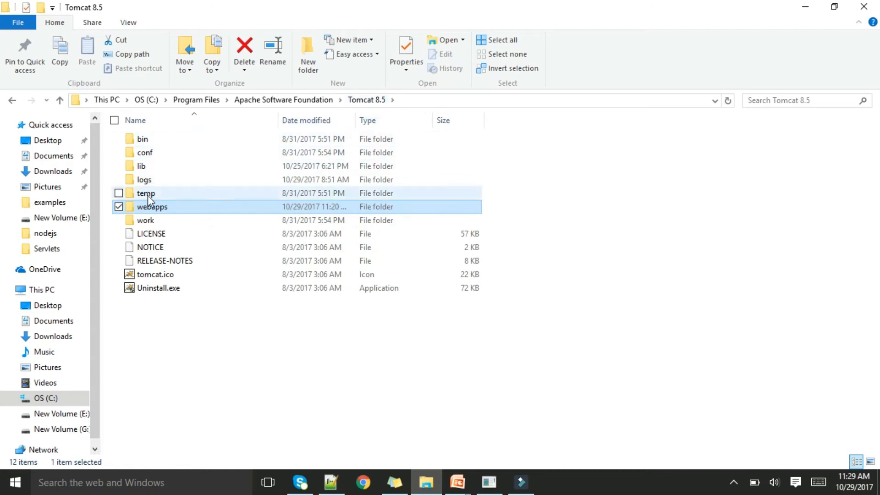
pyautogui.doubleClick(152, 206)
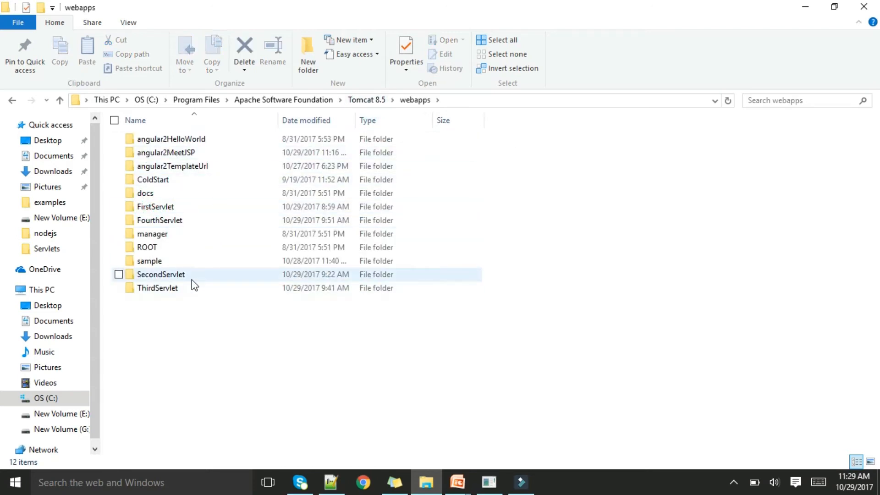
pyautogui.moveTo(232, 235)
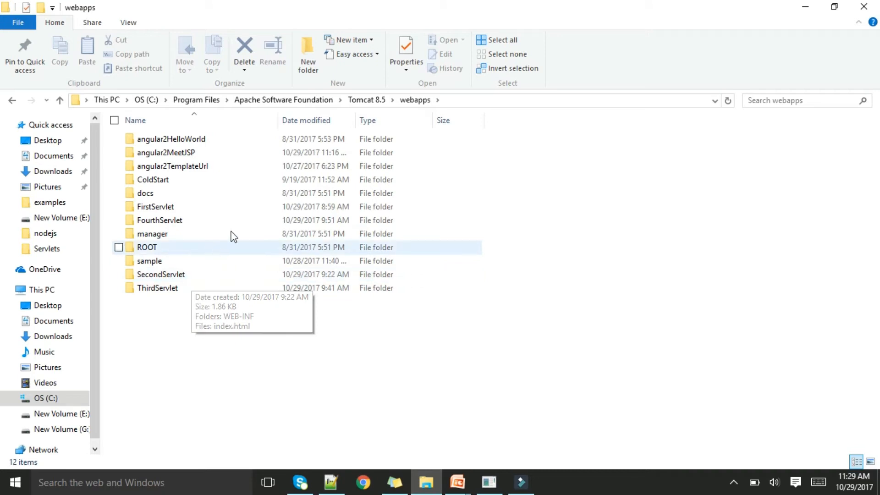
pyautogui.moveTo(153, 403)
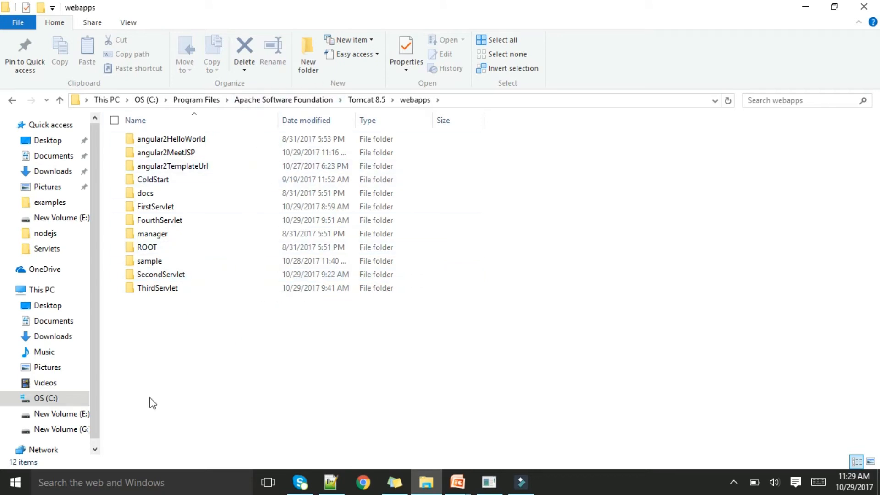
pyautogui.moveTo(156, 387)
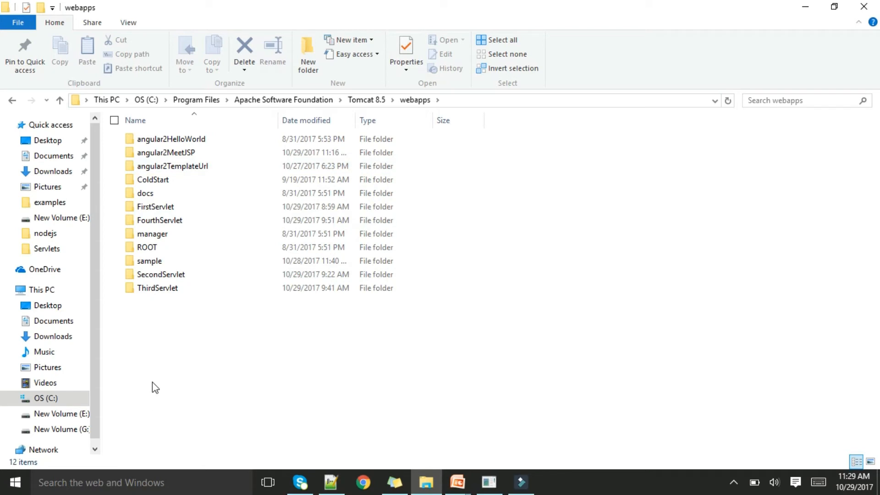
pyautogui.moveTo(354, 185)
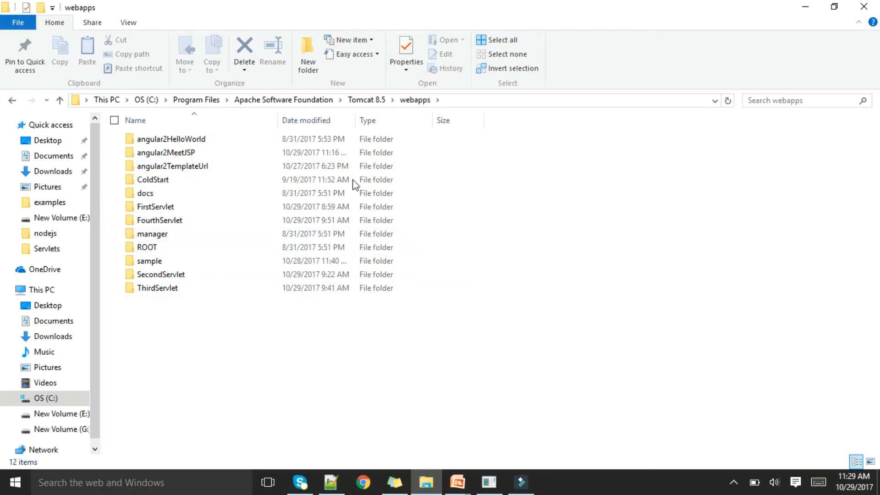
pyautogui.moveTo(636, 483)
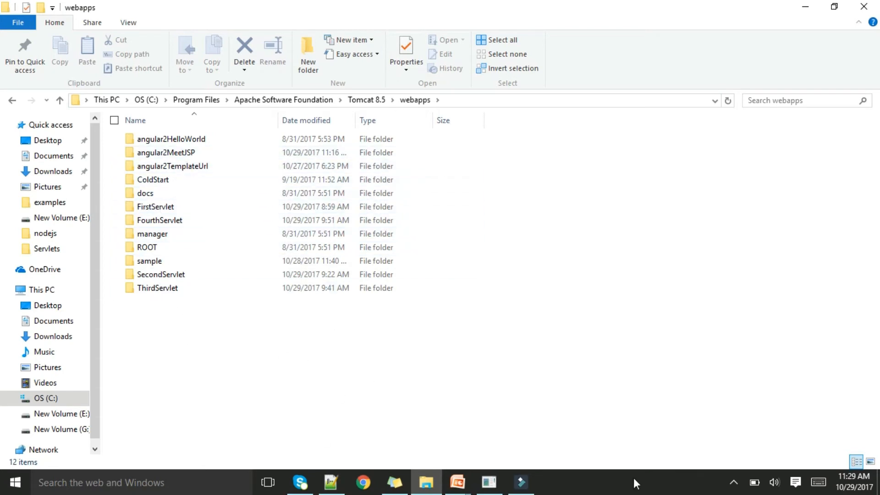
pyautogui.click(488, 482)
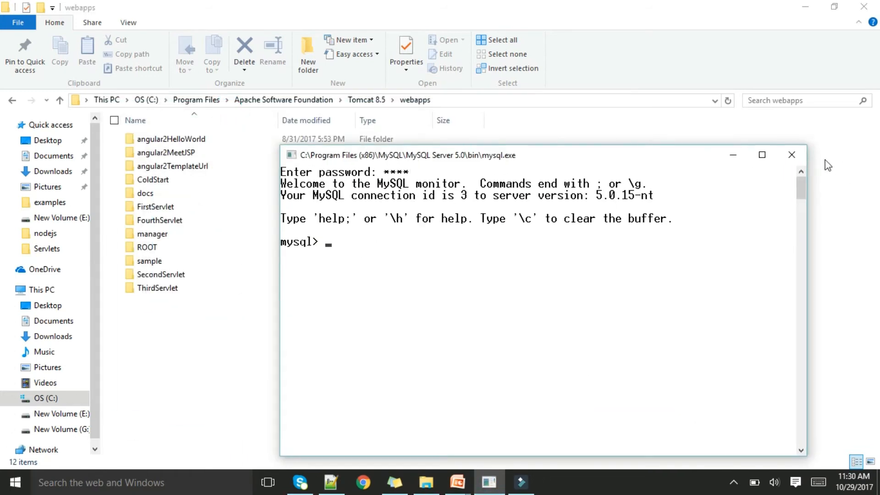
# Step: Launch the MySQL command line client, log in as root and begin 'use adv'
pyautogui.click(14, 482)
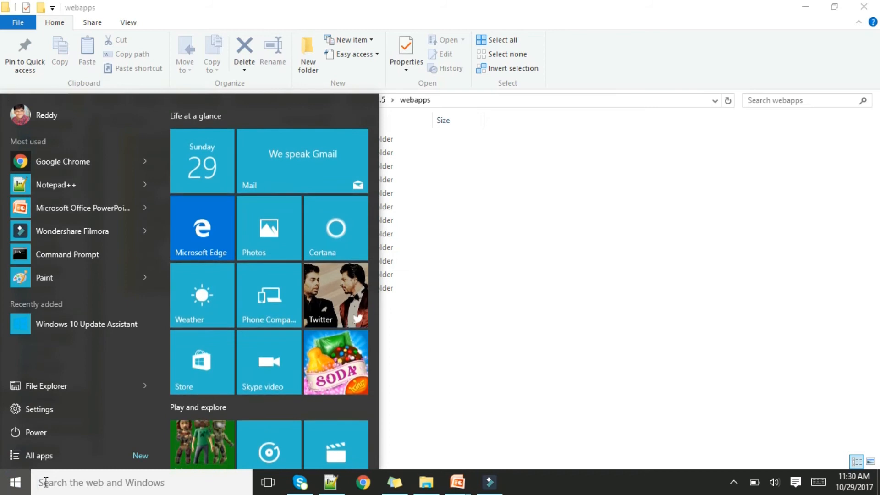
pyautogui.write('mysql')
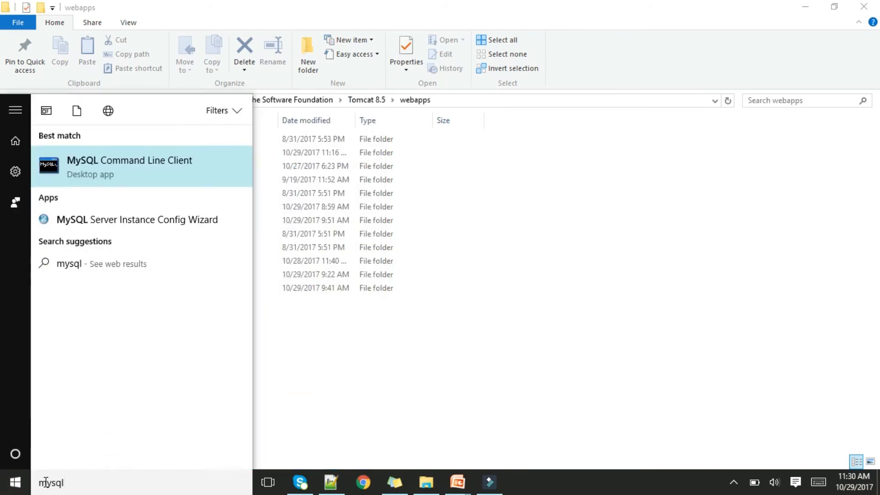
pyautogui.click(129, 160)
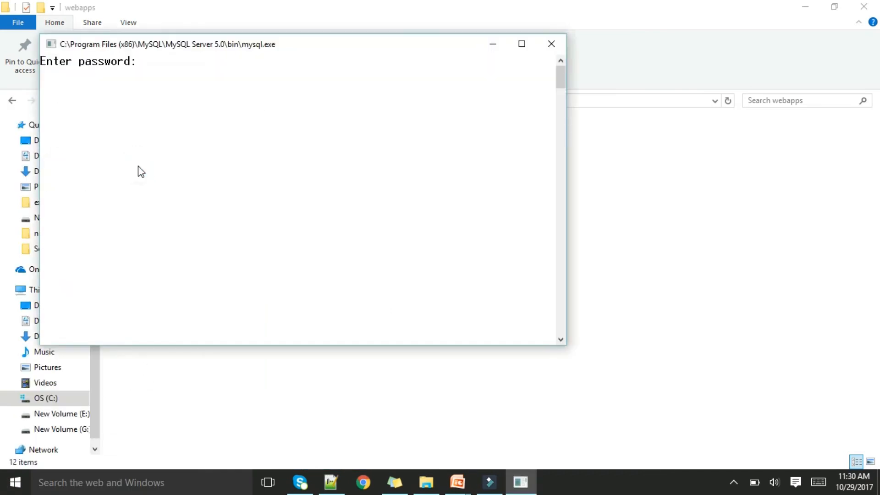
pyautogui.write('****')
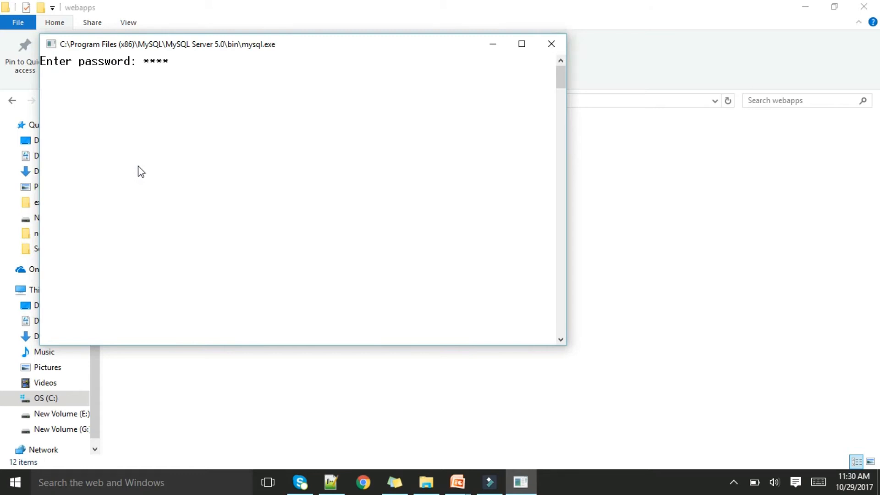
pyautogui.write('use')
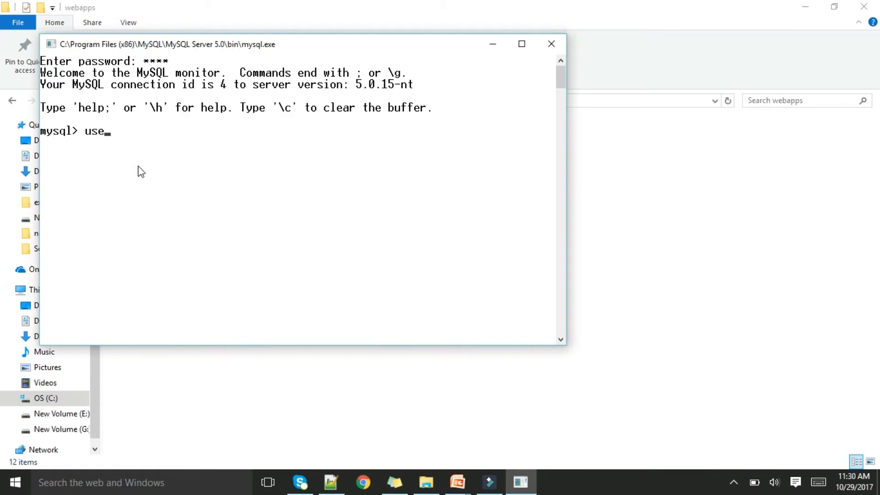
pyautogui.write('adv')
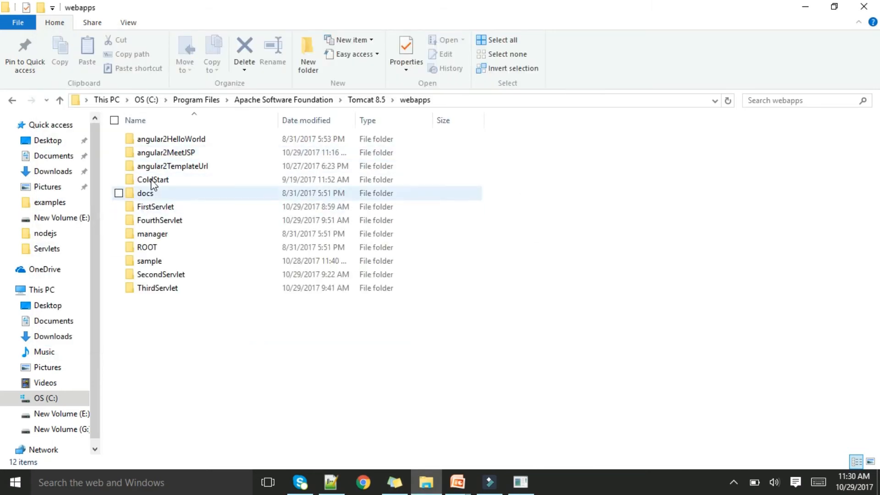
# Step: Open index.jsp from the angular2MeetJSP app folder into Notepad++
pyautogui.doubleClick(167, 152)
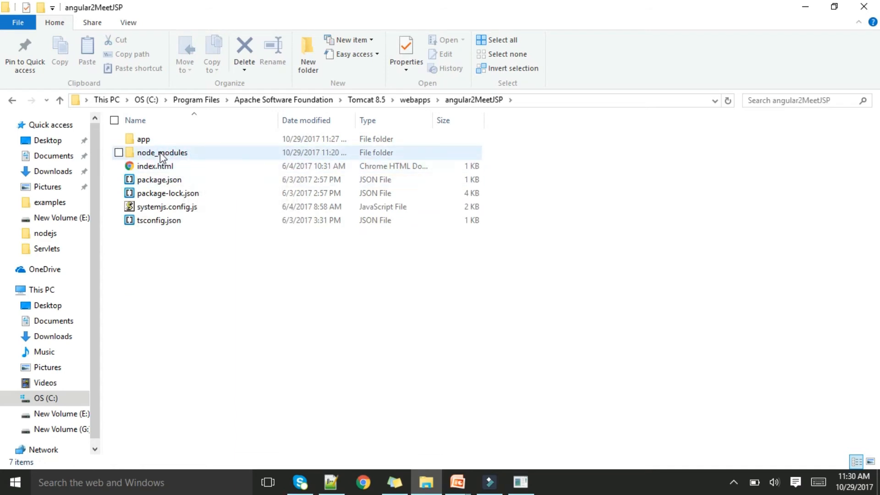
pyautogui.doubleClick(143, 138)
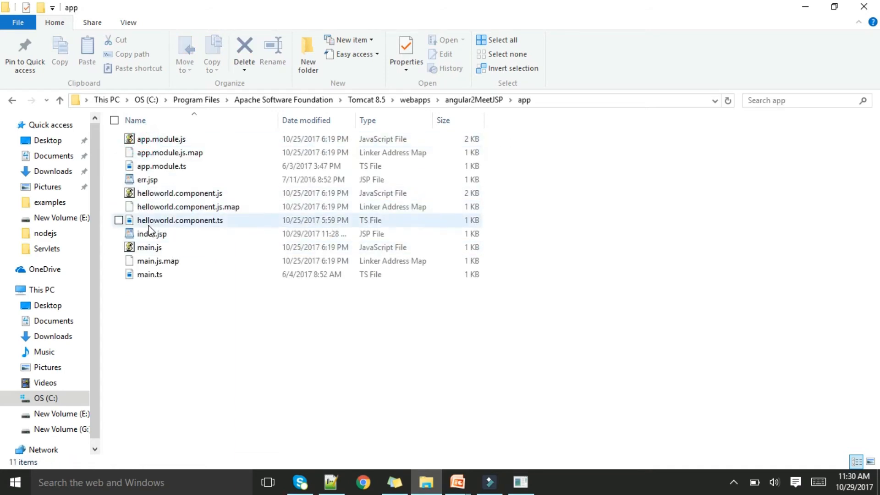
pyautogui.doubleClick(152, 234)
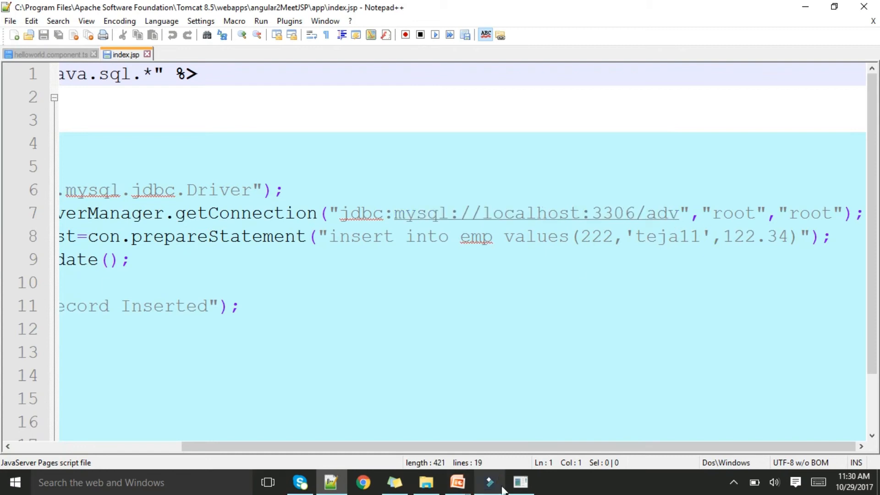
# Step: Run 'use adv' and 'select * from emp;' listing the emp table's 11 rows
pyautogui.click(519, 482)
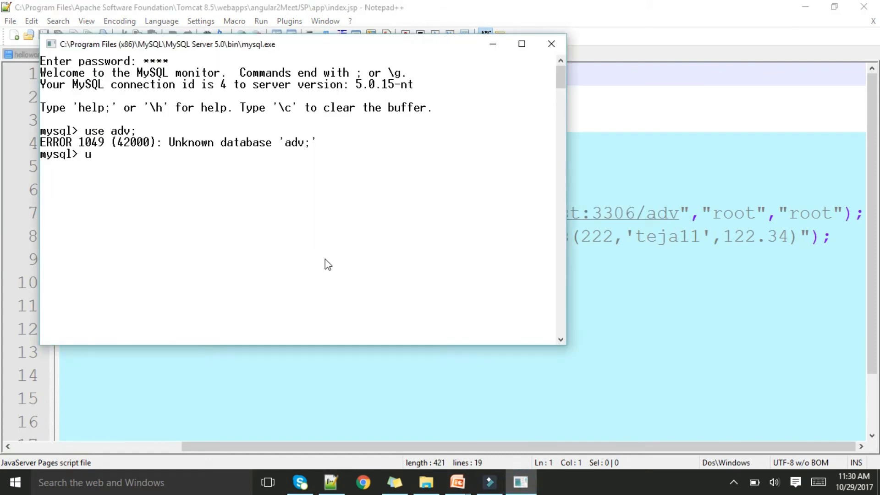
pyautogui.write('se adv')
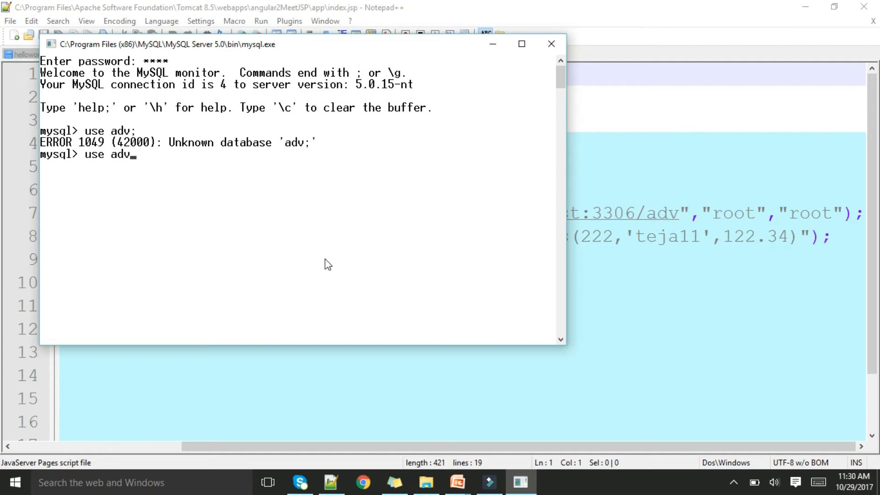
pyautogui.write('sele')
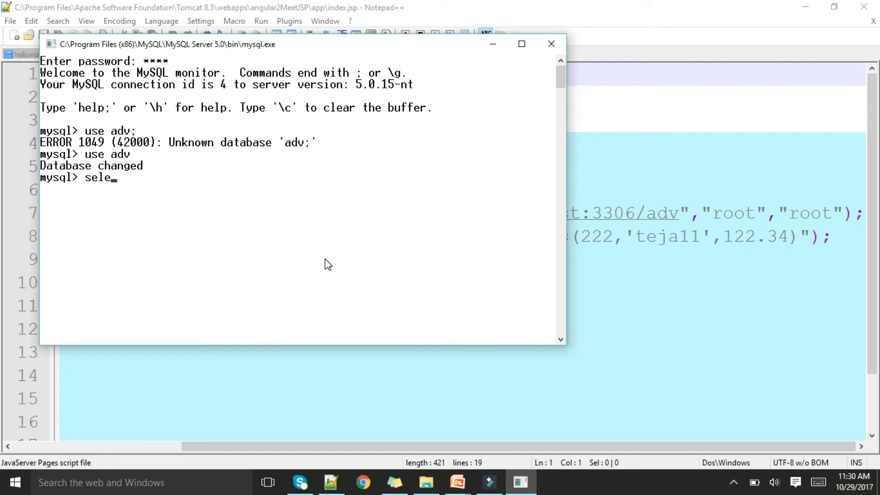
pyautogui.write('ct *')
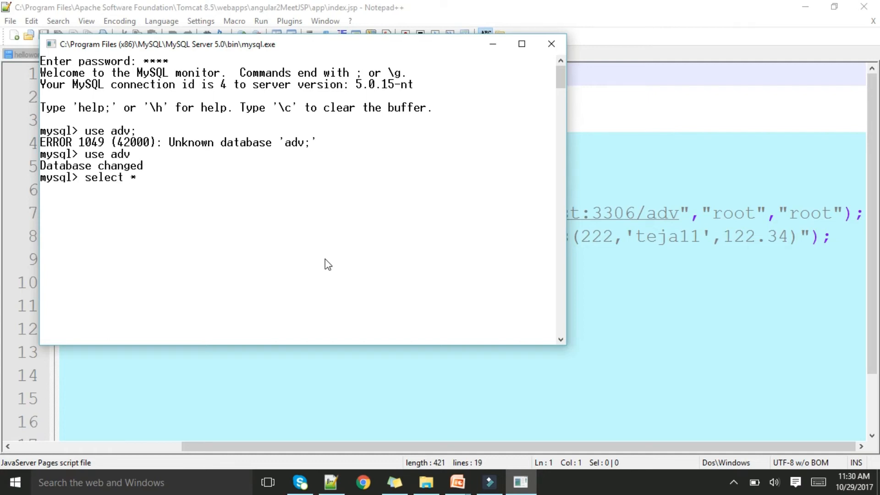
pyautogui.write('from emp;')
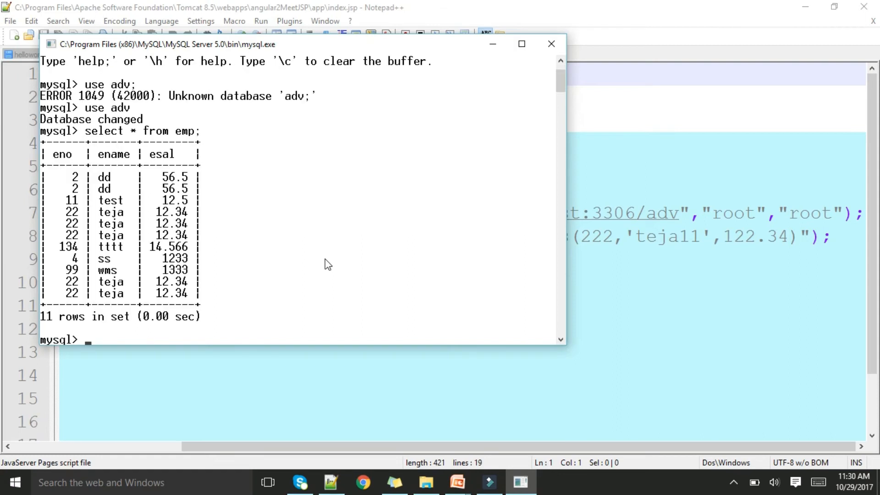
pyautogui.moveTo(140, 328)
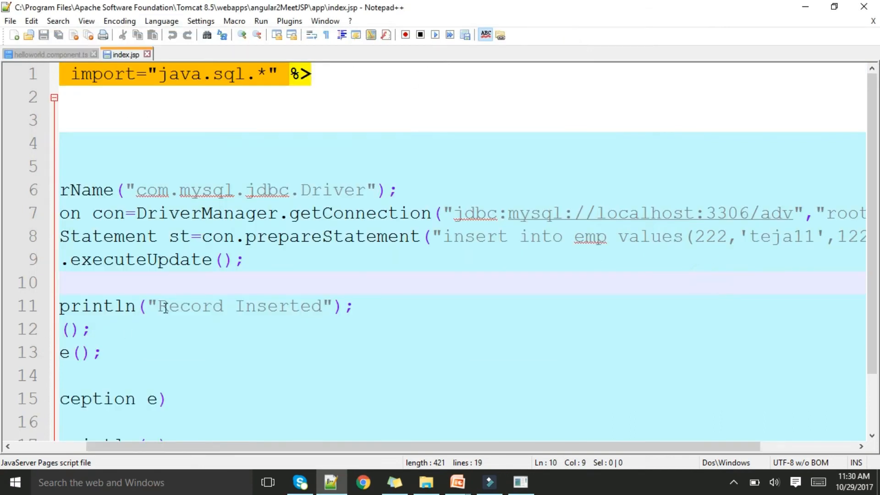
pyautogui.moveTo(443, 373)
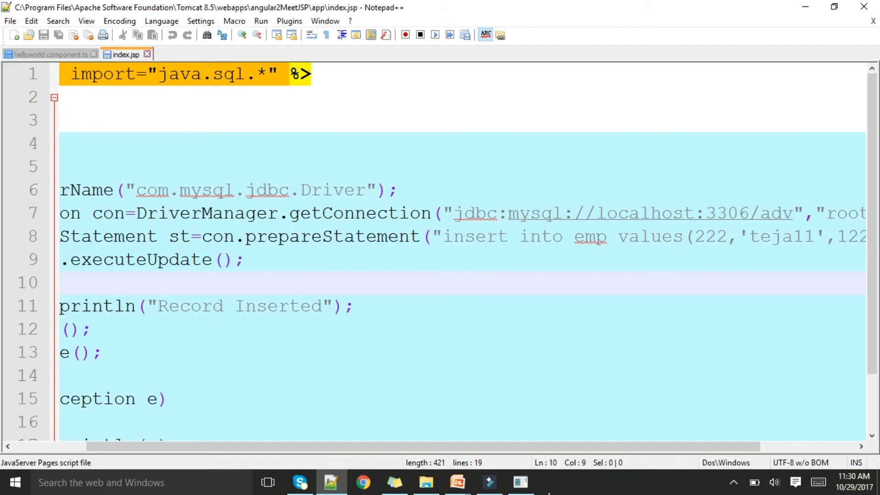
# Step: Point out the getConnection database line in index.jsp, then return to the angular2MeetJSP folder
pyautogui.click(429, 212)
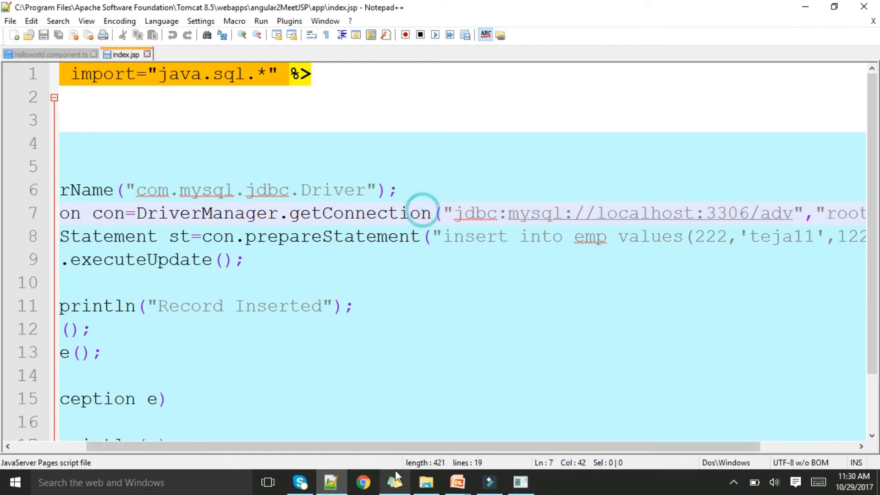
pyautogui.click(423, 482)
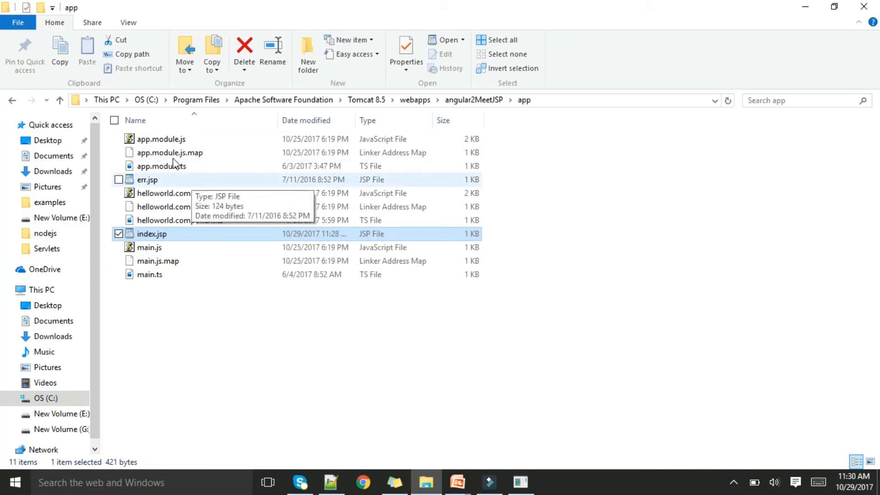
pyautogui.moveTo(211, 230)
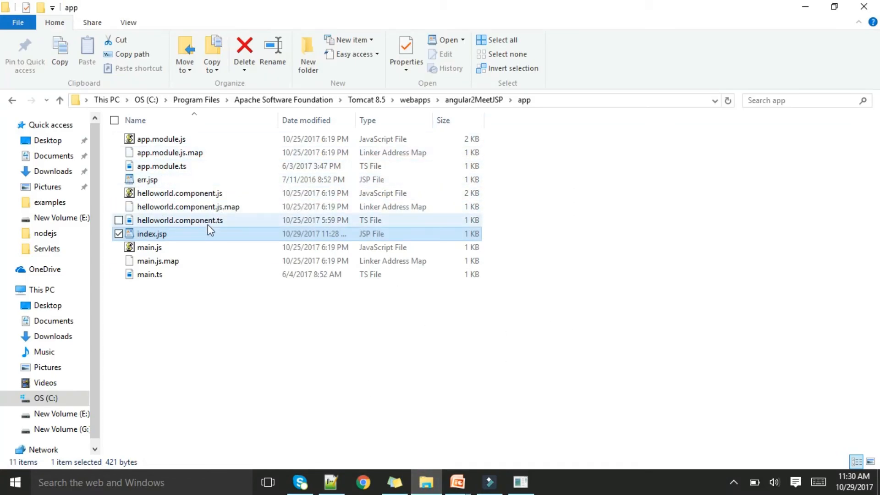
pyautogui.moveTo(201, 220)
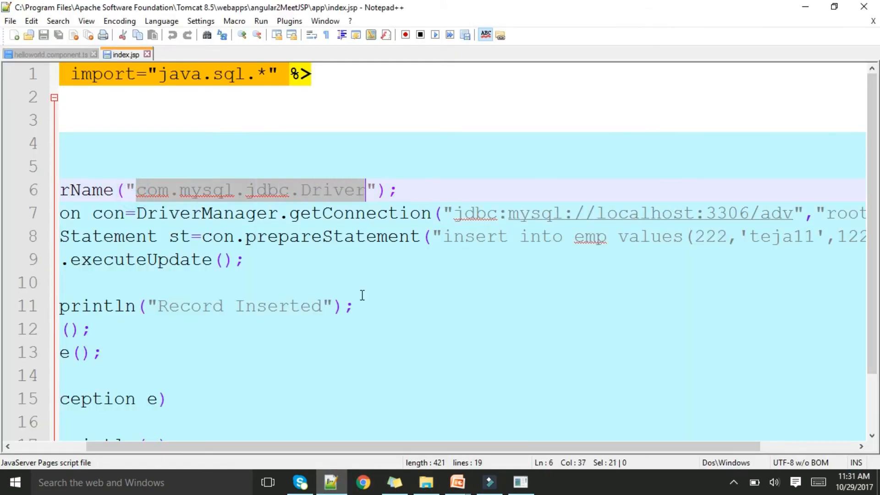
# Step: Scan across the index.jsp code, then move up from the app folder to the Tomcat 8.5 directory
pyautogui.hscroll(-3)
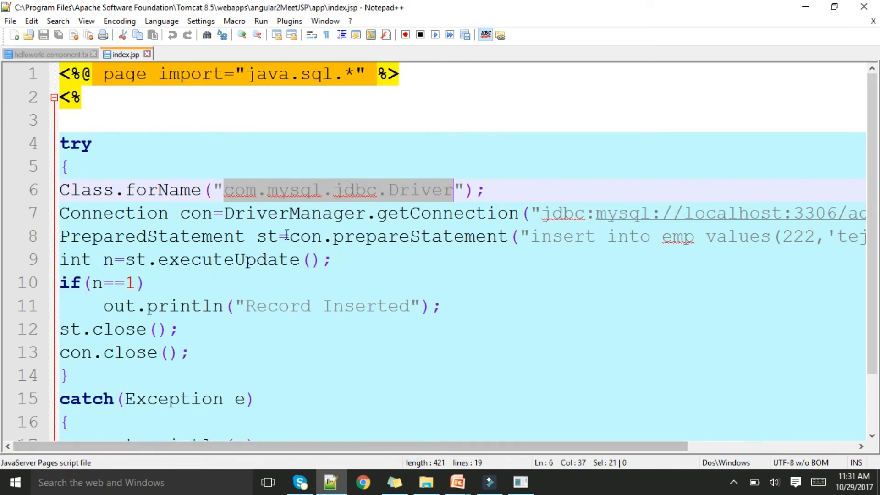
pyautogui.moveTo(277, 254)
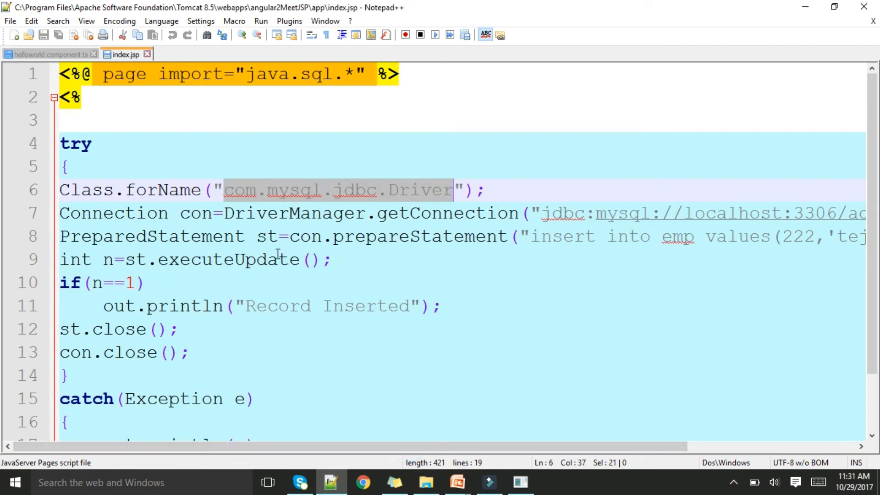
pyautogui.click(425, 482)
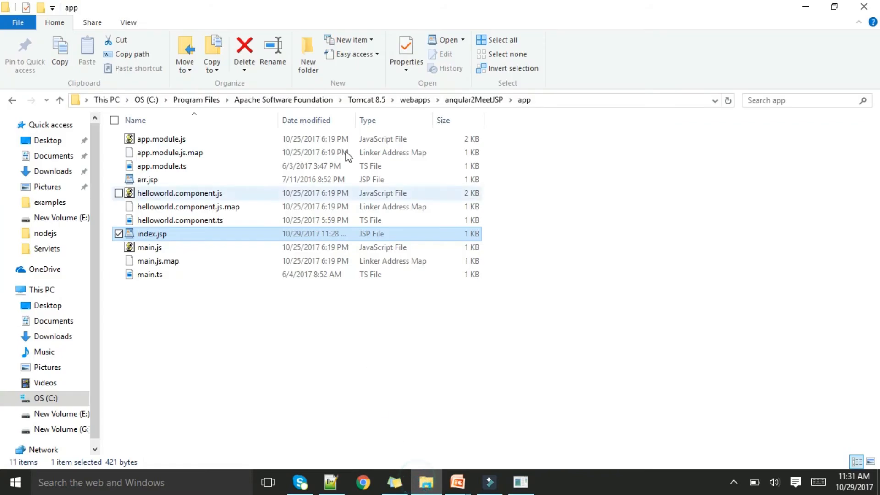
pyautogui.click(366, 100)
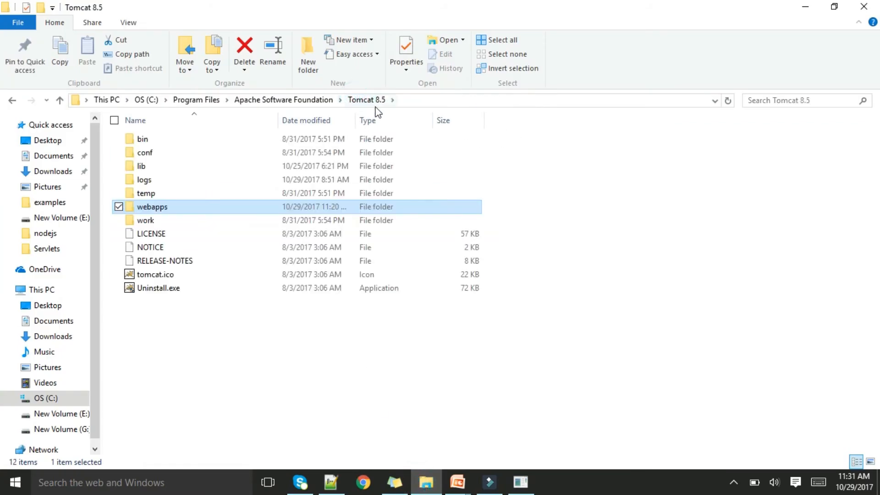
# Step: Confirm mysql-connector-java-5.1.18-bin.jar sits in Tomcat's lib folder, then bring up Chrome
pyautogui.doubleClick(141, 166)
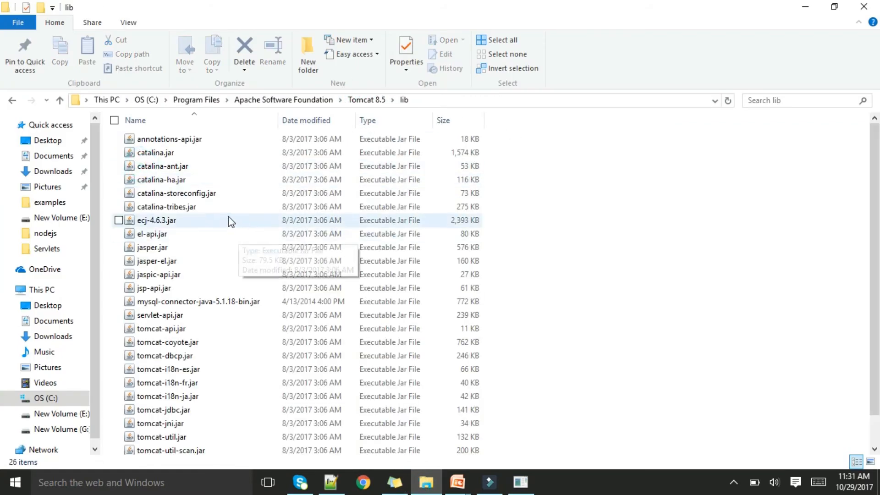
pyautogui.click(198, 301)
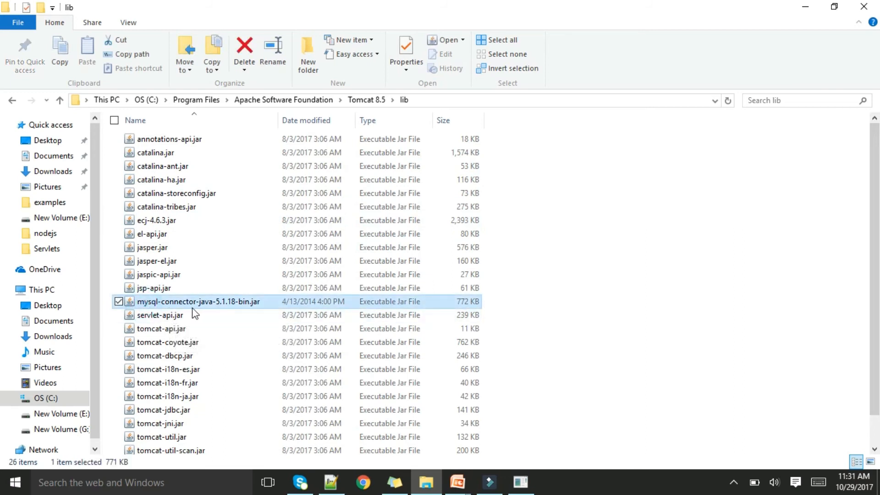
pyautogui.moveTo(246, 307)
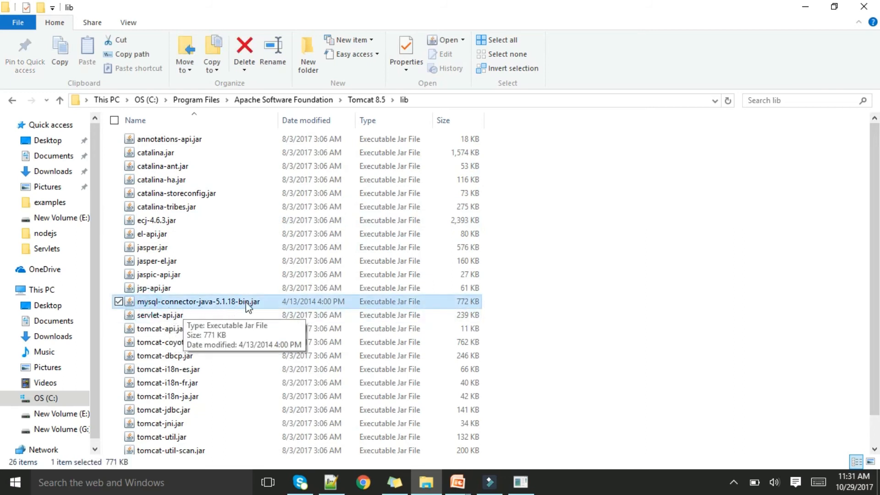
pyautogui.moveTo(172, 52)
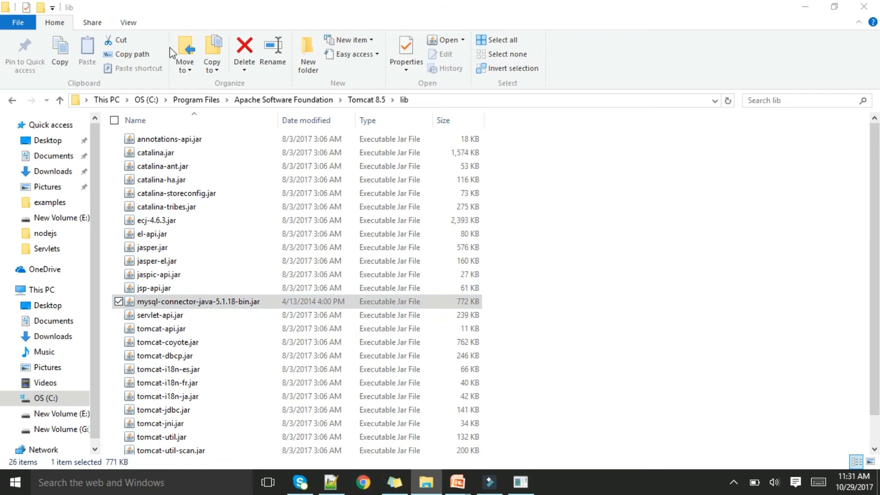
pyautogui.click(363, 482)
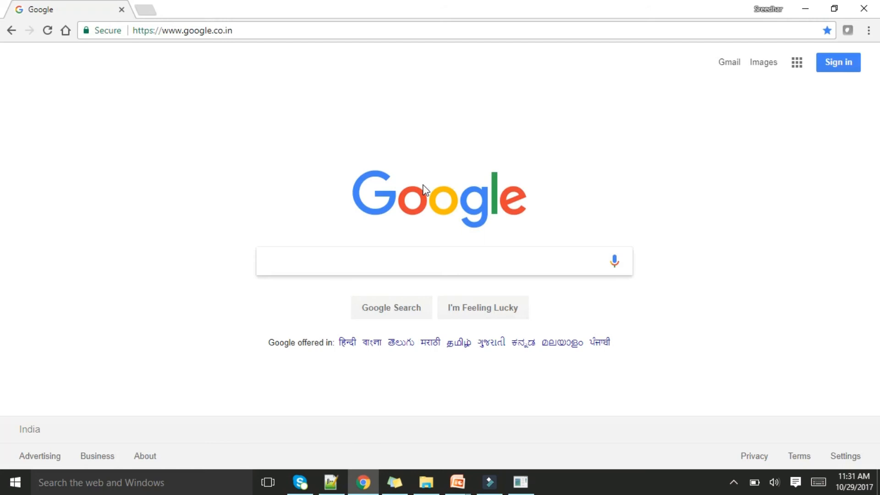
# Step: Search Google for com.mysql.jdbc.jar
pyautogui.write('com.my')
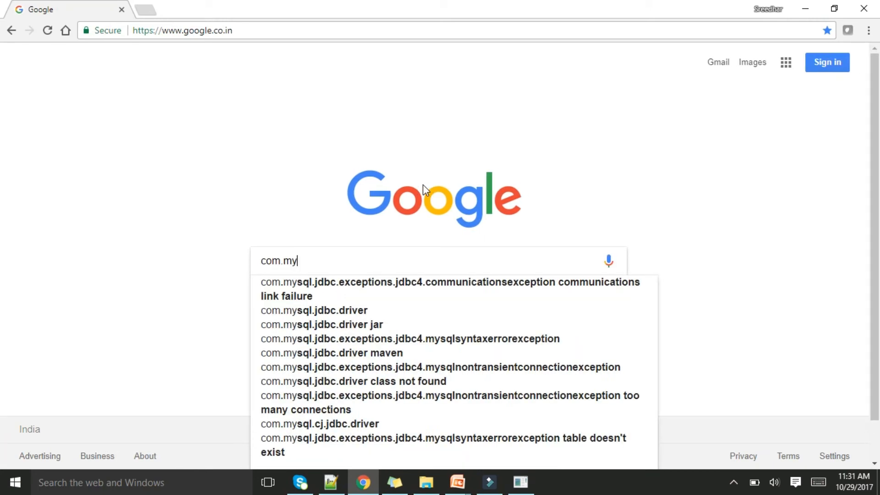
pyautogui.write('sql.')
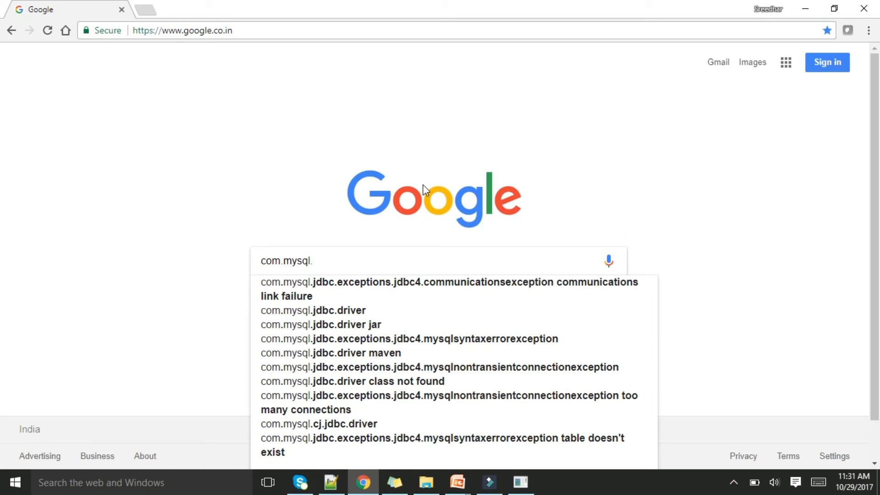
pyautogui.write('jdbc.')
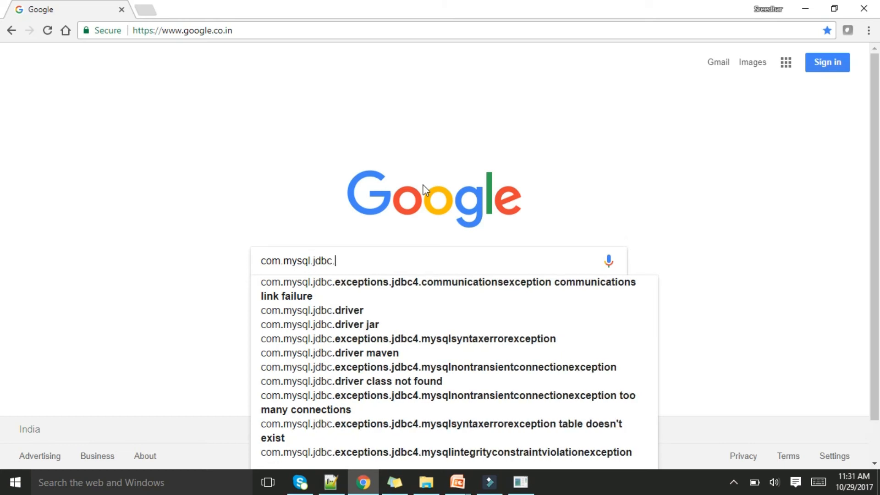
pyautogui.click(320, 324)
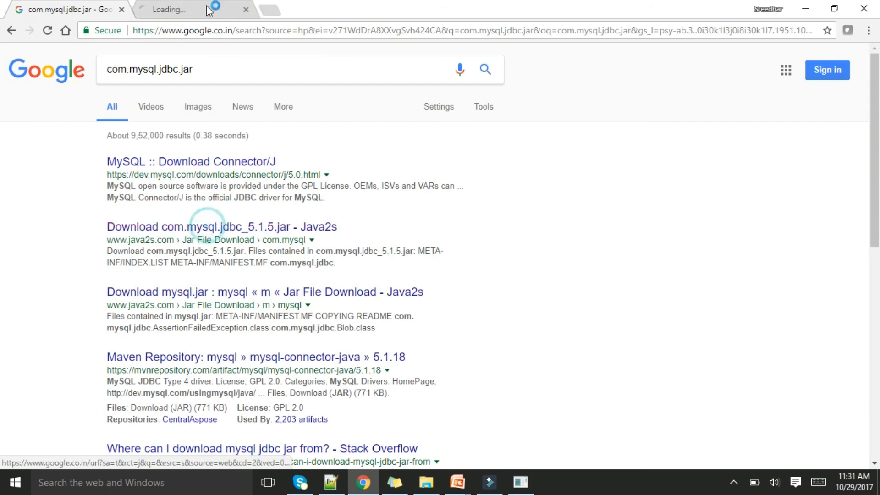
# Step: Visit the java2s com.mysql.jdbc_5.1.5.jar download page and cancel the zip download
pyautogui.click(222, 227)
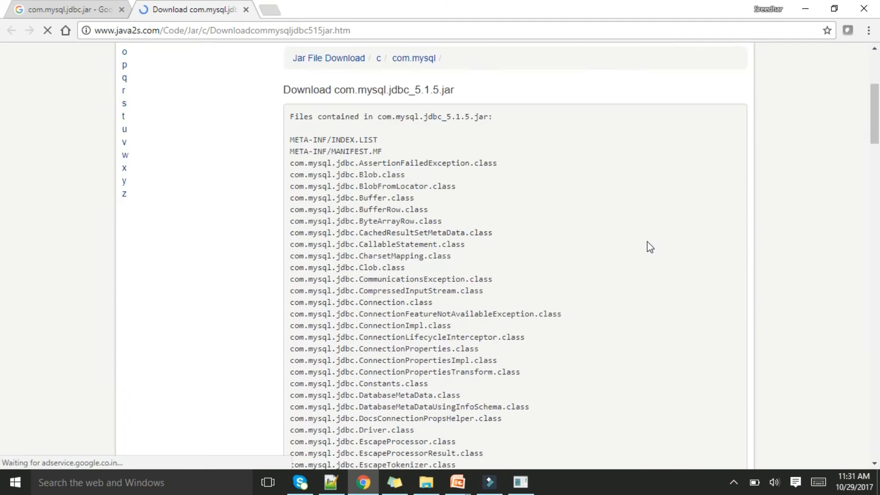
pyautogui.scroll(-3)
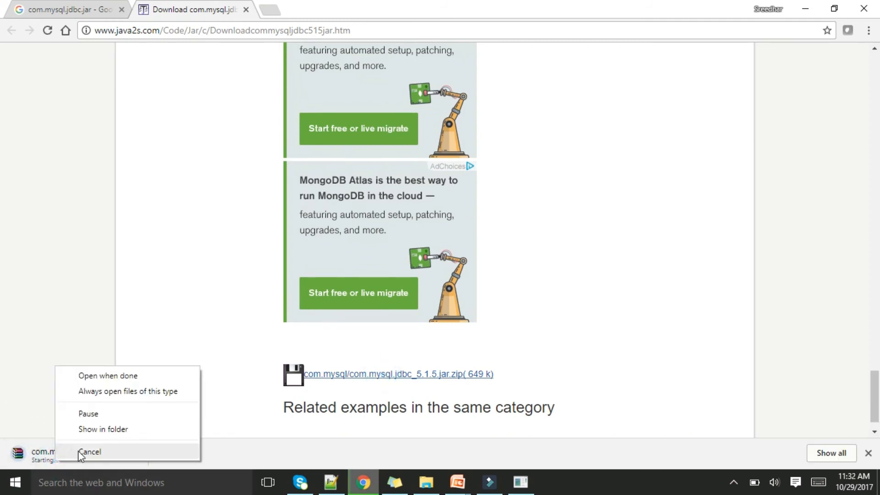
pyautogui.click(89, 451)
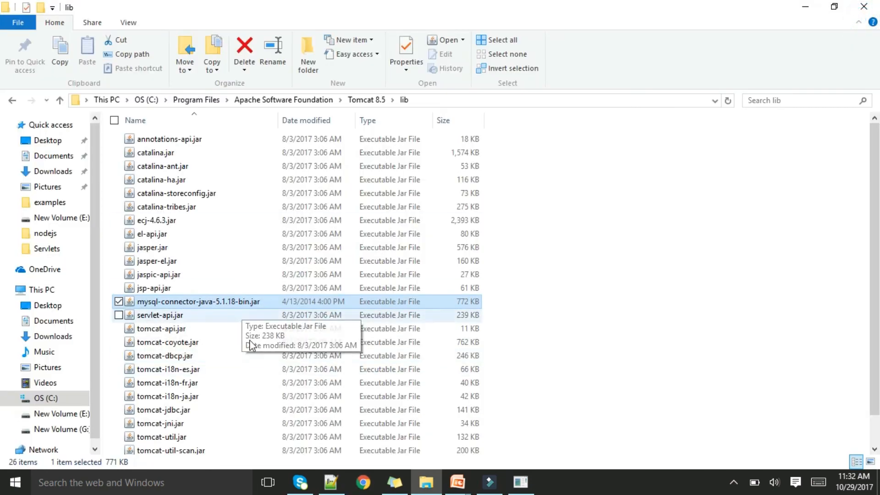
pyautogui.moveTo(676, 263)
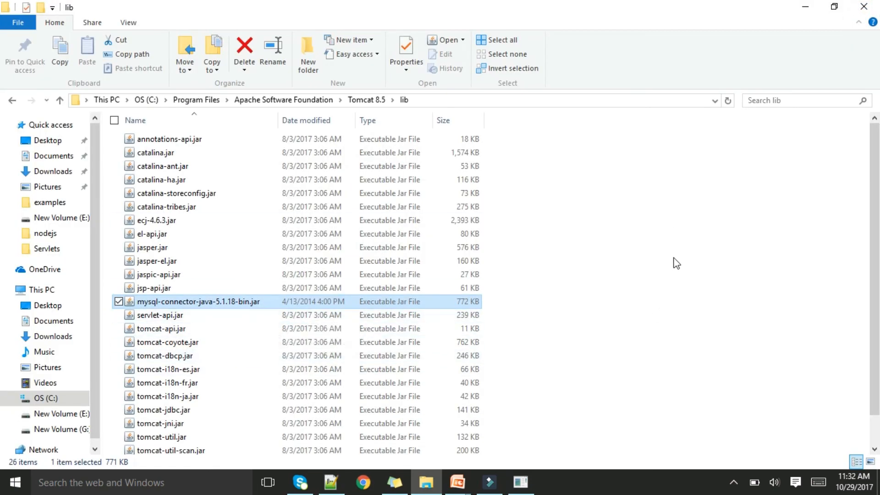
pyautogui.moveTo(667, 262)
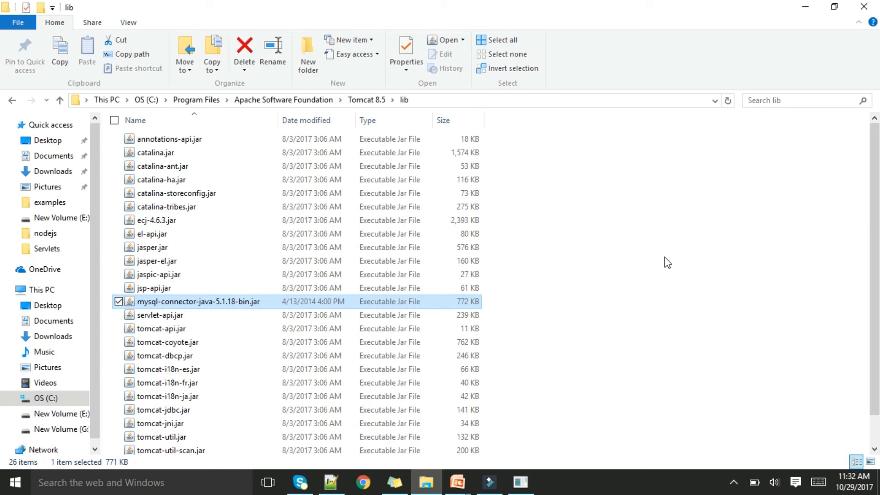
# Step: Go to Tomcat's bin folder and launch Tomcat8.exe to start the server
pyautogui.click(366, 100)
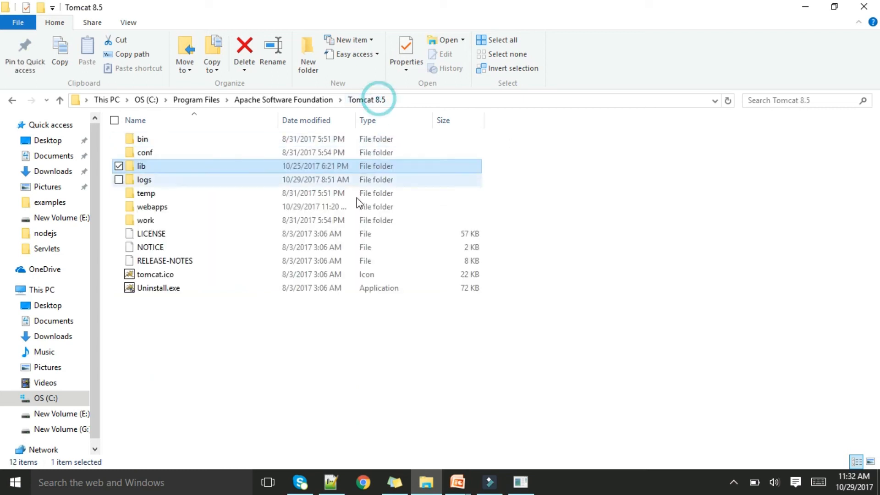
pyautogui.moveTo(352, 220)
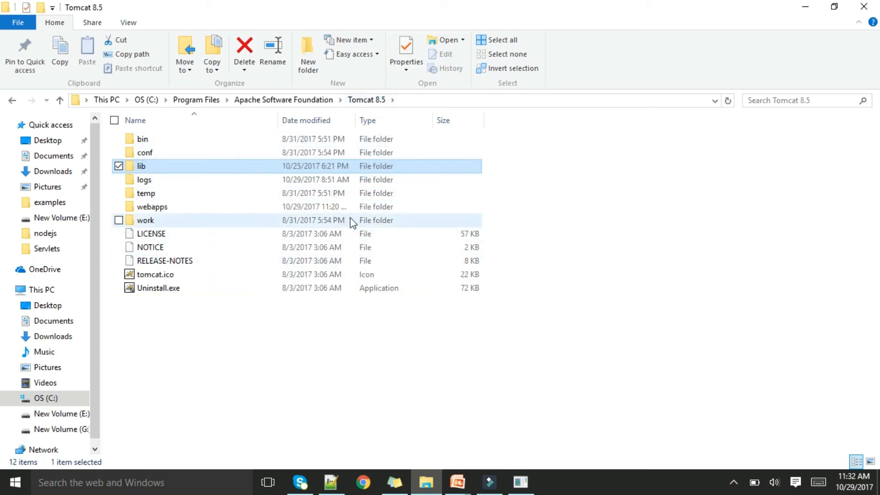
pyautogui.moveTo(428, 483)
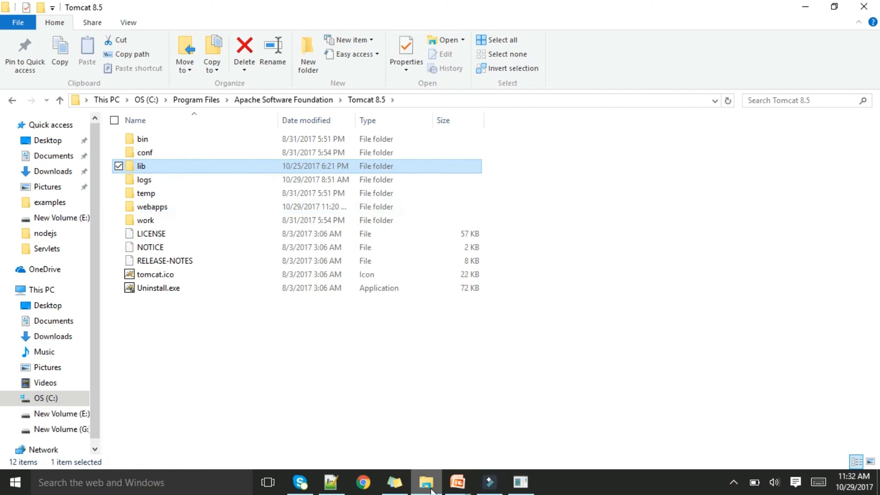
pyautogui.moveTo(414, 406)
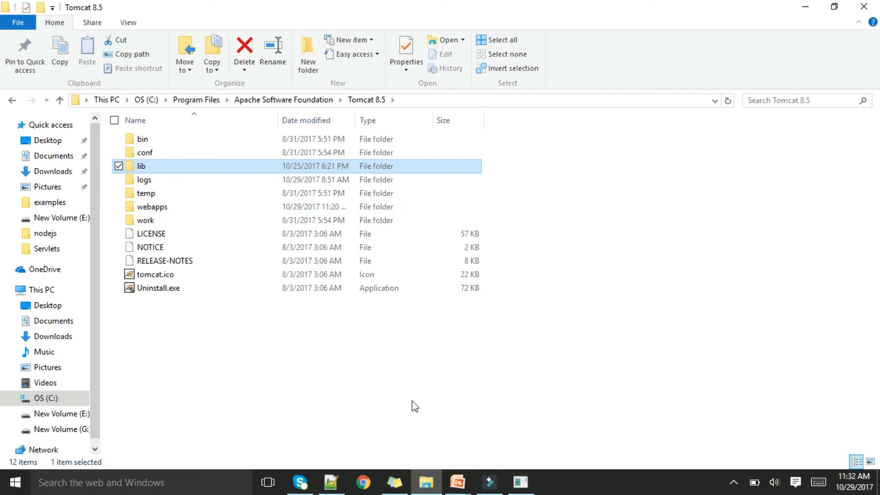
pyautogui.moveTo(152, 138)
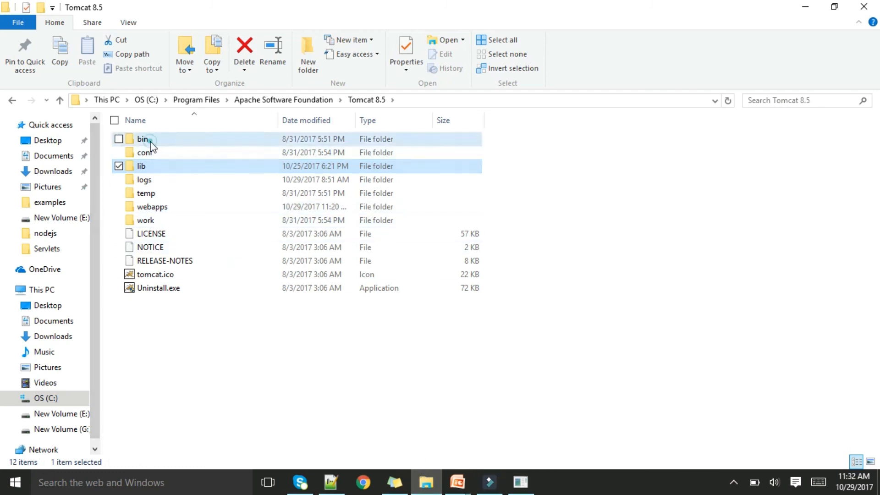
pyautogui.doubleClick(142, 138)
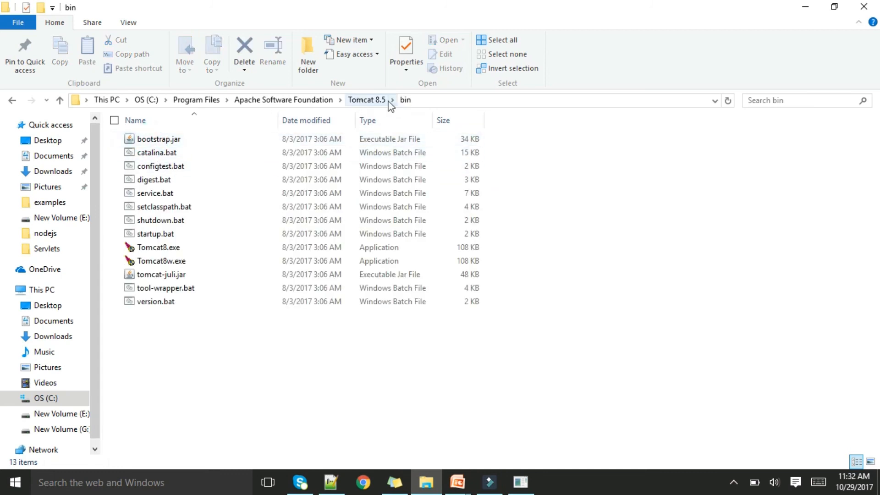
pyautogui.click(158, 246)
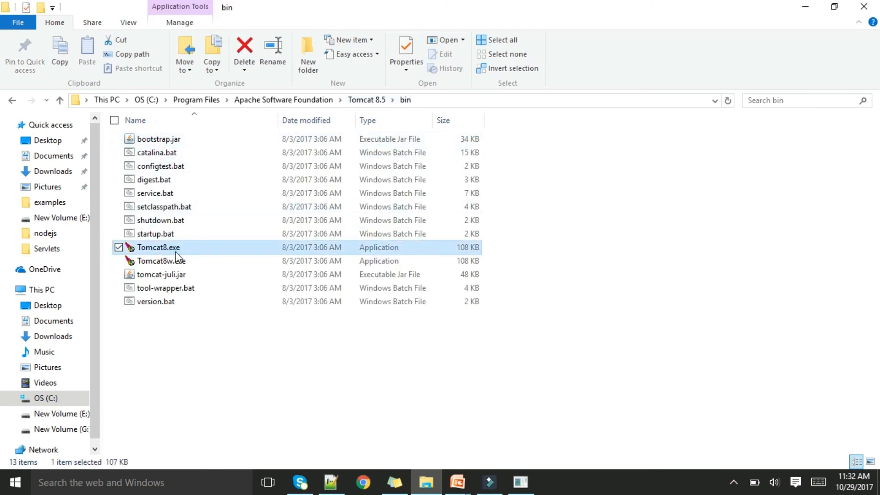
pyautogui.doubleClick(159, 246)
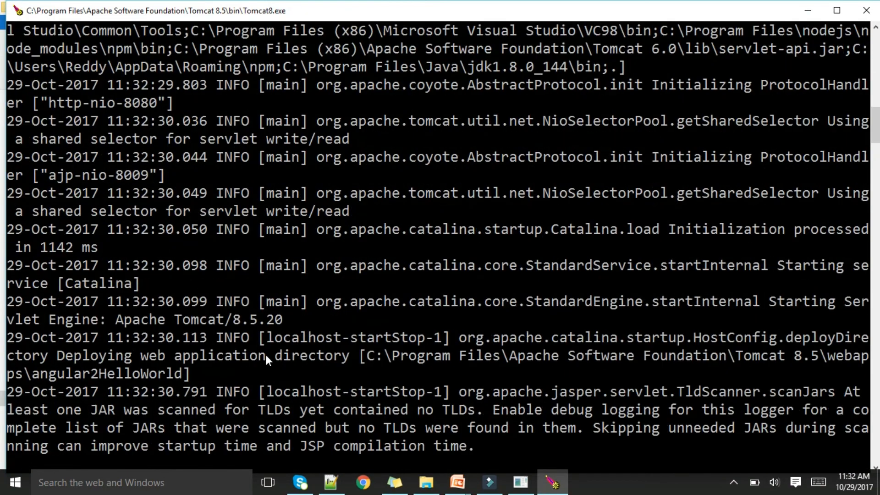
# Step: Let the Tomcat console reach 'Server startup', then bring the webapps folder back to the front
pyautogui.scroll(-3)
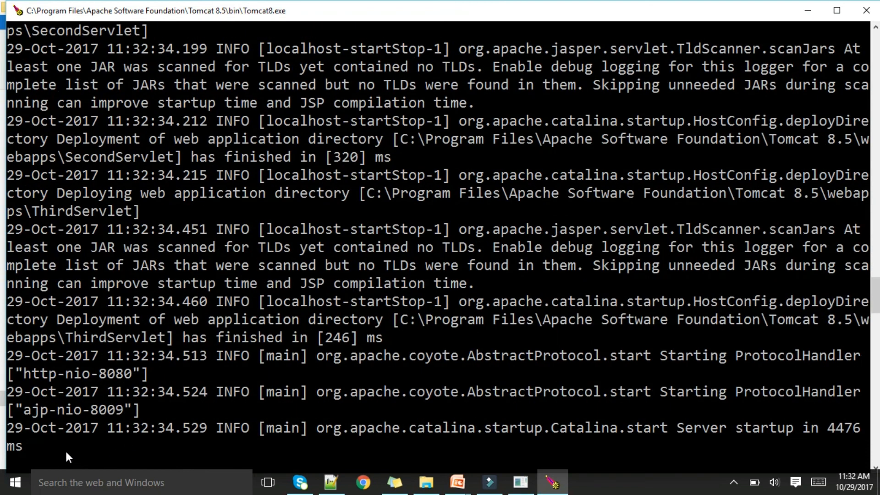
pyautogui.moveTo(831, 441)
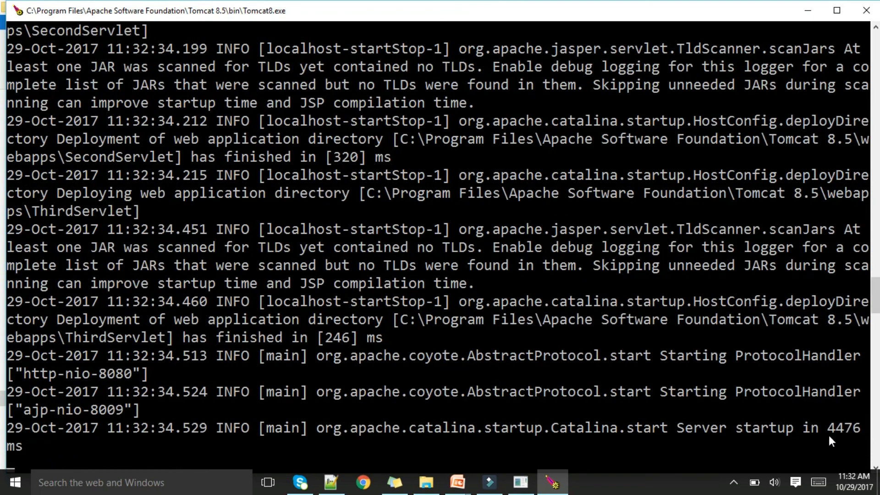
pyautogui.moveTo(394, 481)
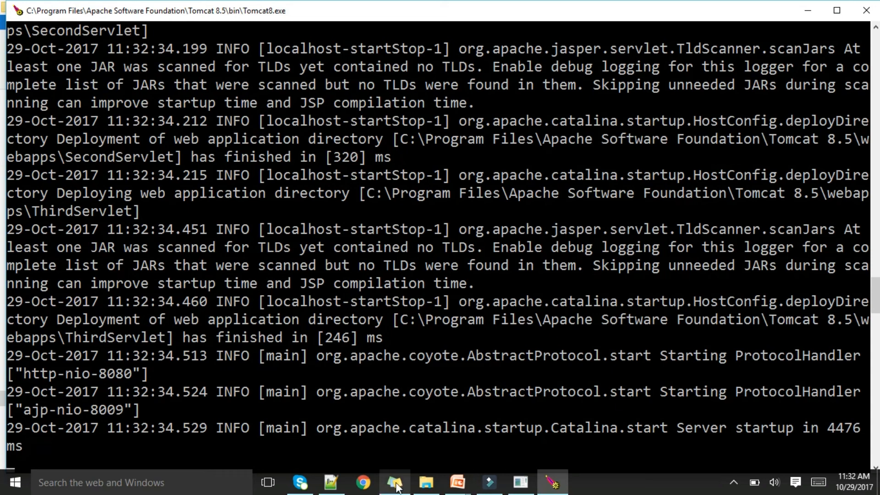
pyautogui.click(363, 483)
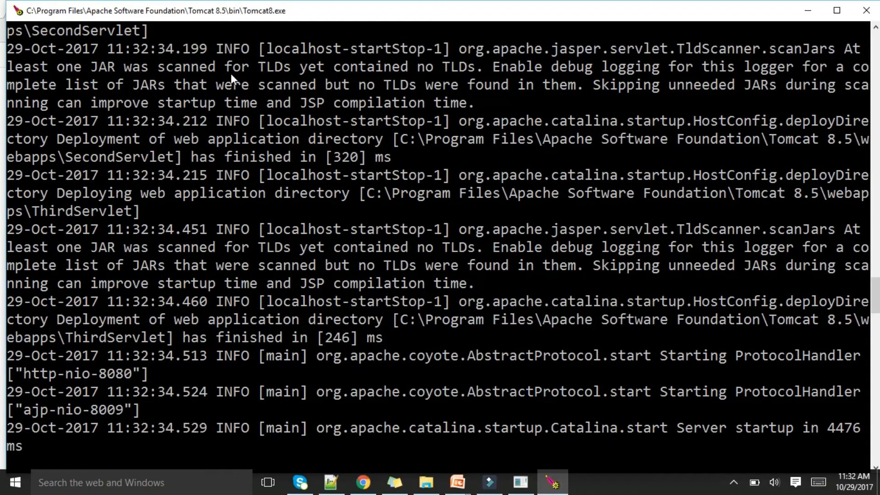
pyautogui.click(425, 482)
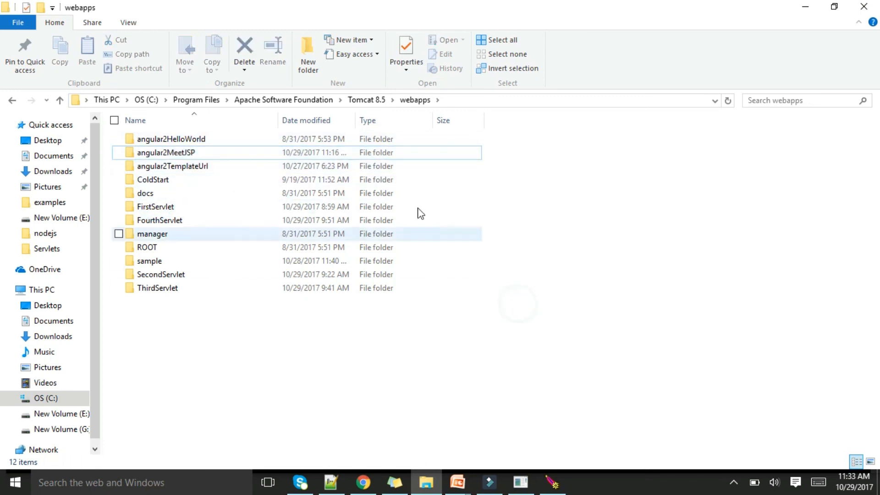
# Step: Bring the MySQL command-line client to the front over the angular2MeetJSP page
pyautogui.click(363, 482)
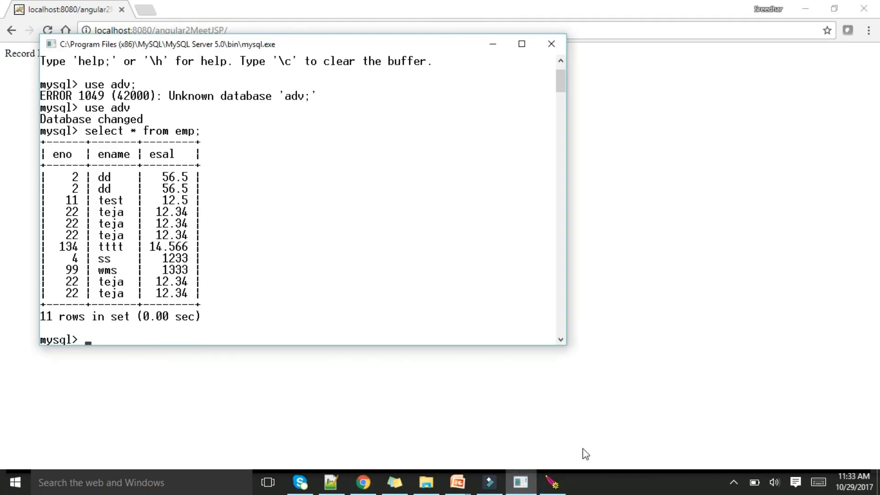
# Step: Rerun select * from emp to see the new 222 teja11 122.34 row, then switch to index.jsp
pyautogui.press('Return')
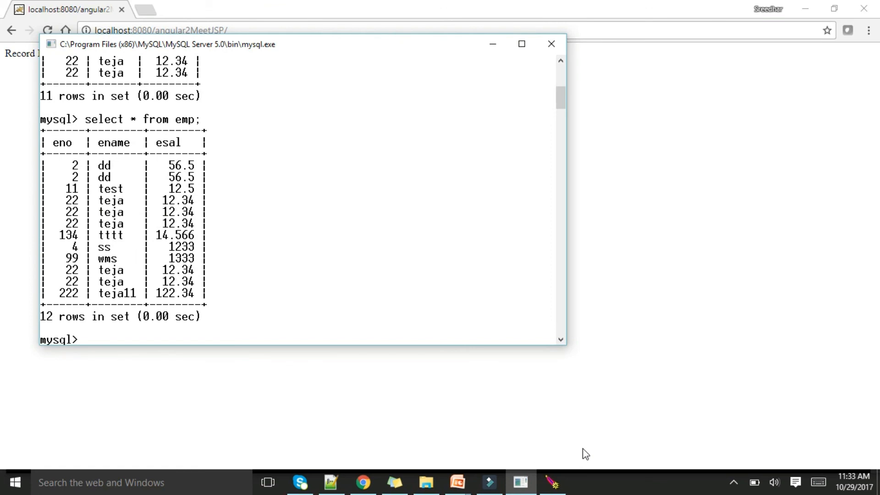
pyautogui.moveTo(229, 290)
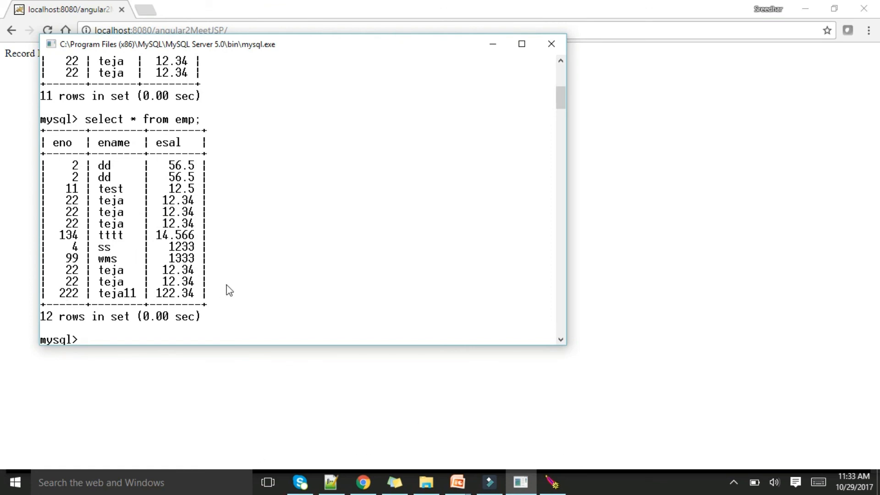
pyautogui.click(334, 481)
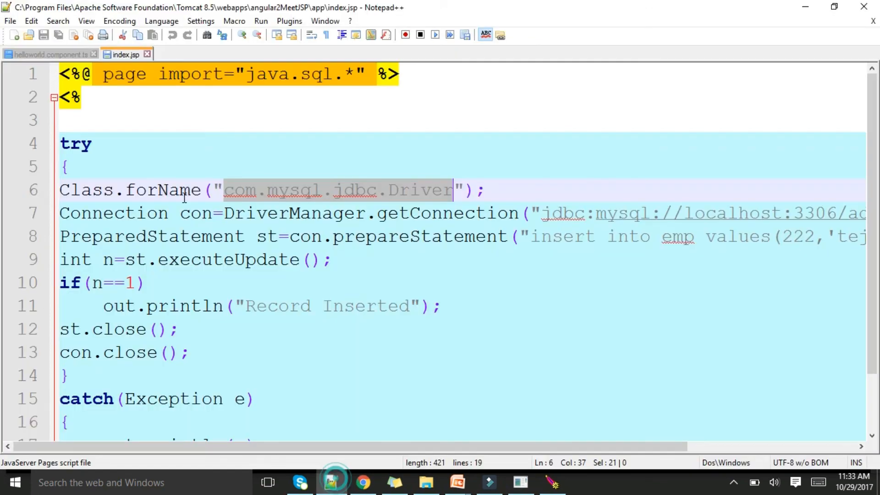
# Step: Compare helloworld.component.ts with the index.jsp insert code, then bring up the PowerPoint Thank You slide
pyautogui.click(50, 54)
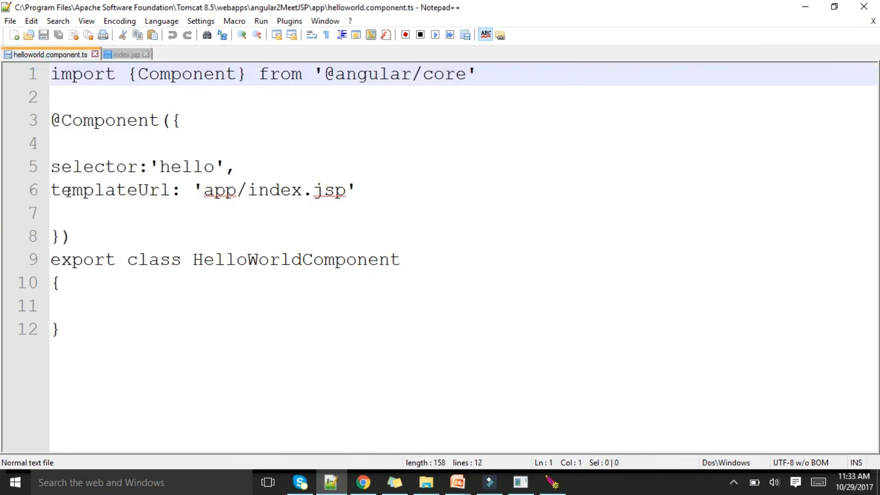
pyautogui.moveTo(291, 177)
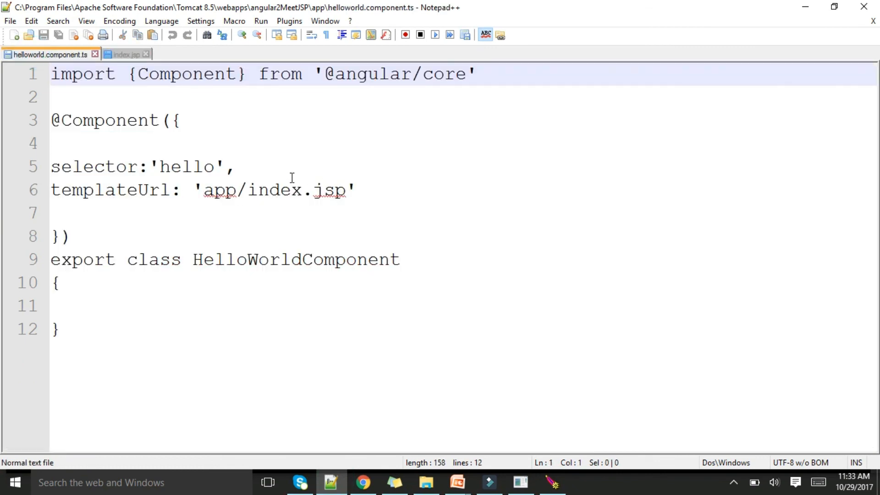
pyautogui.click(125, 55)
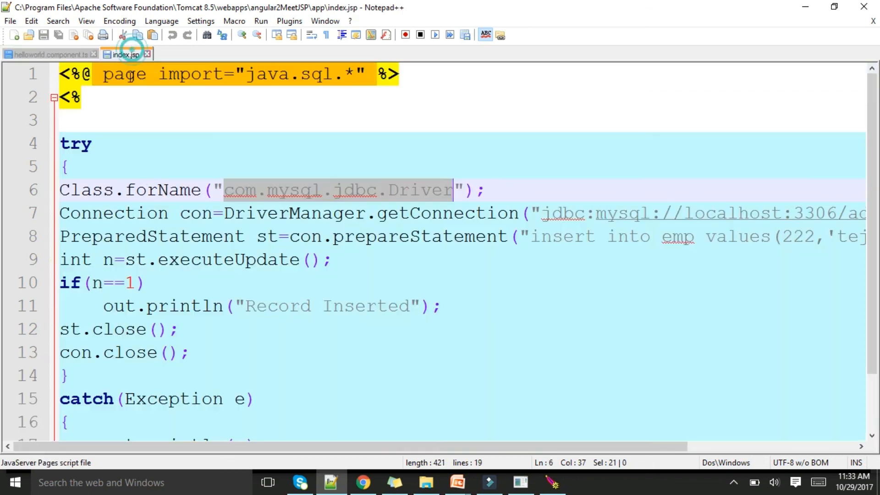
pyautogui.click(47, 54)
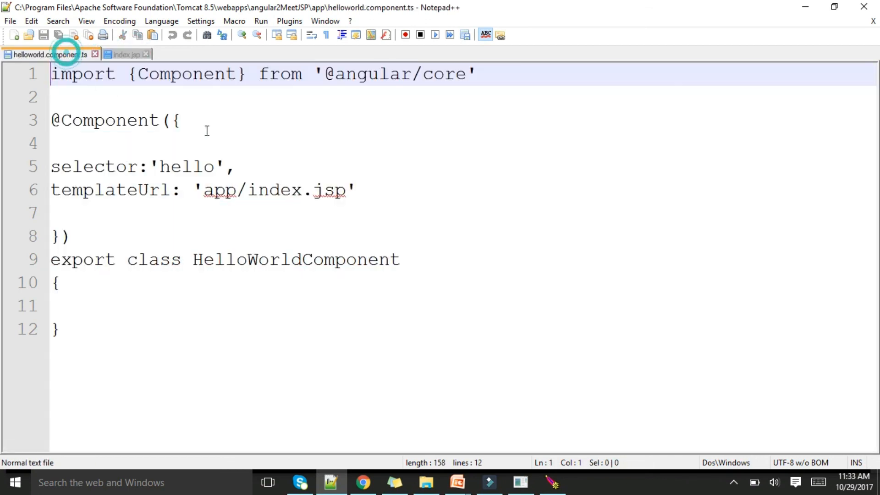
pyautogui.moveTo(270, 209)
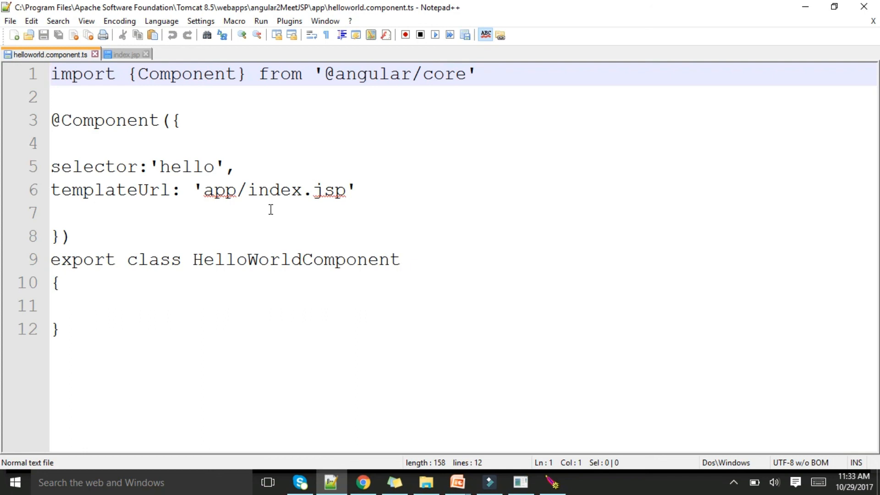
pyautogui.click(123, 54)
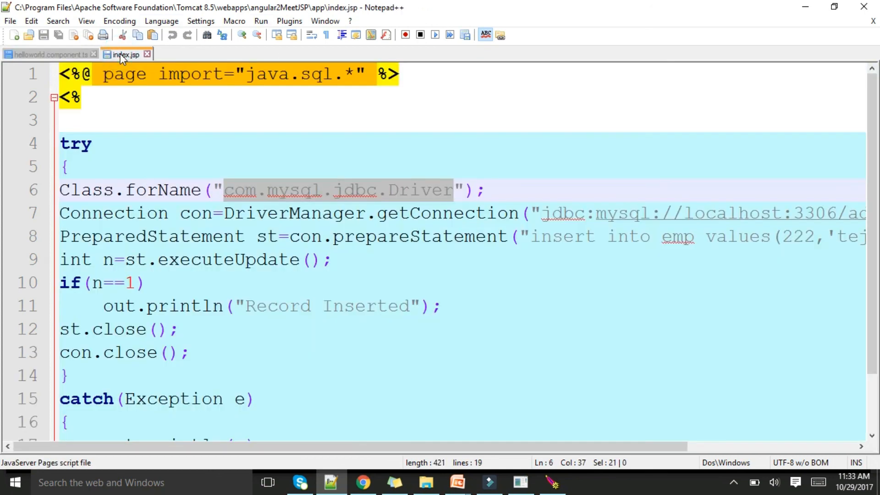
pyautogui.moveTo(440, 95)
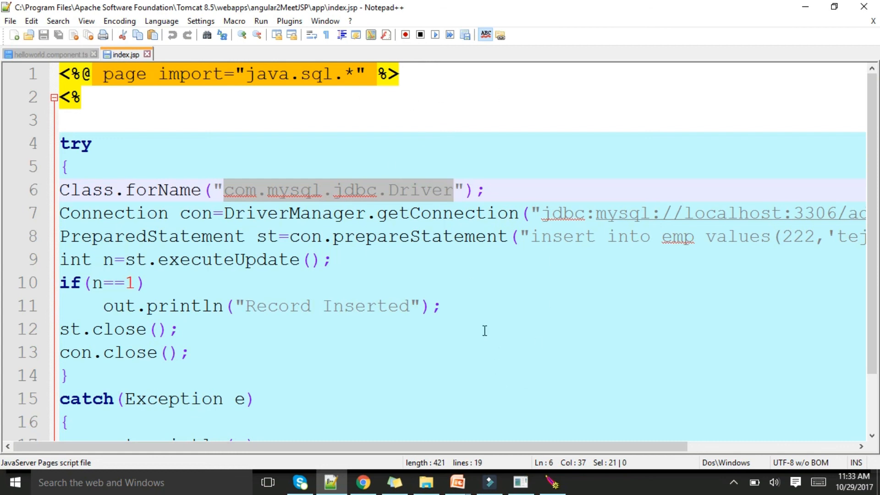
pyautogui.moveTo(456, 481)
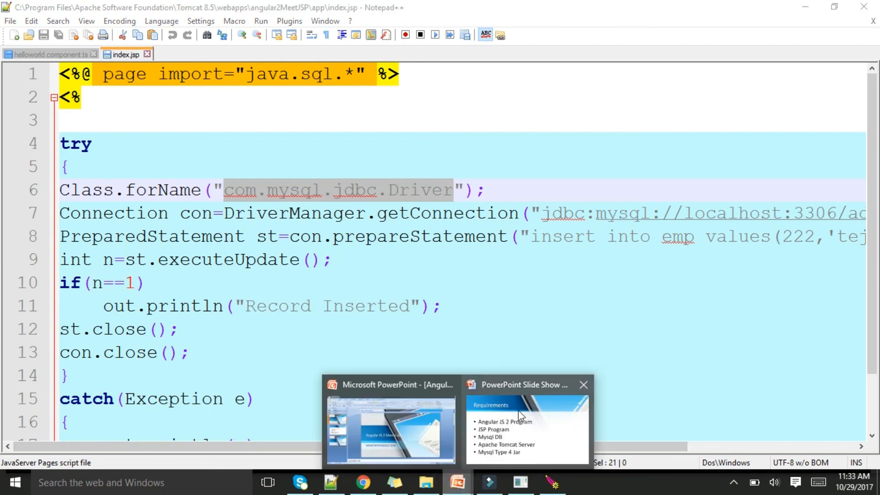
pyautogui.click(517, 429)
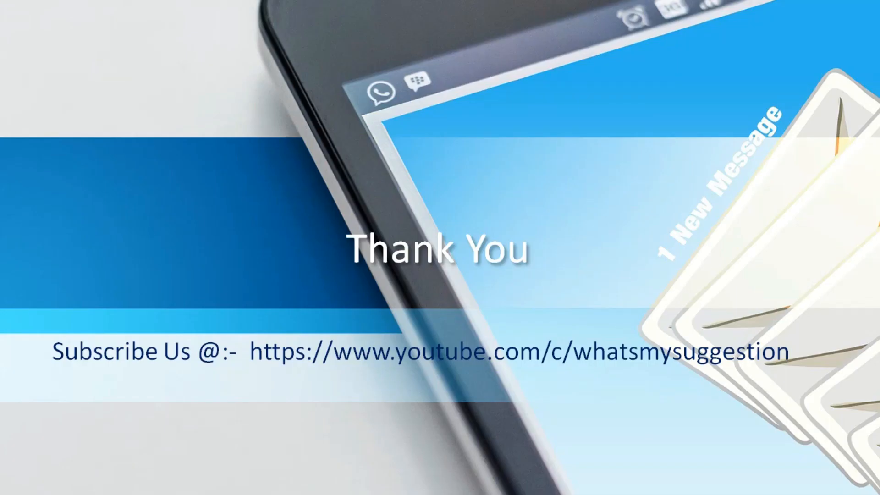